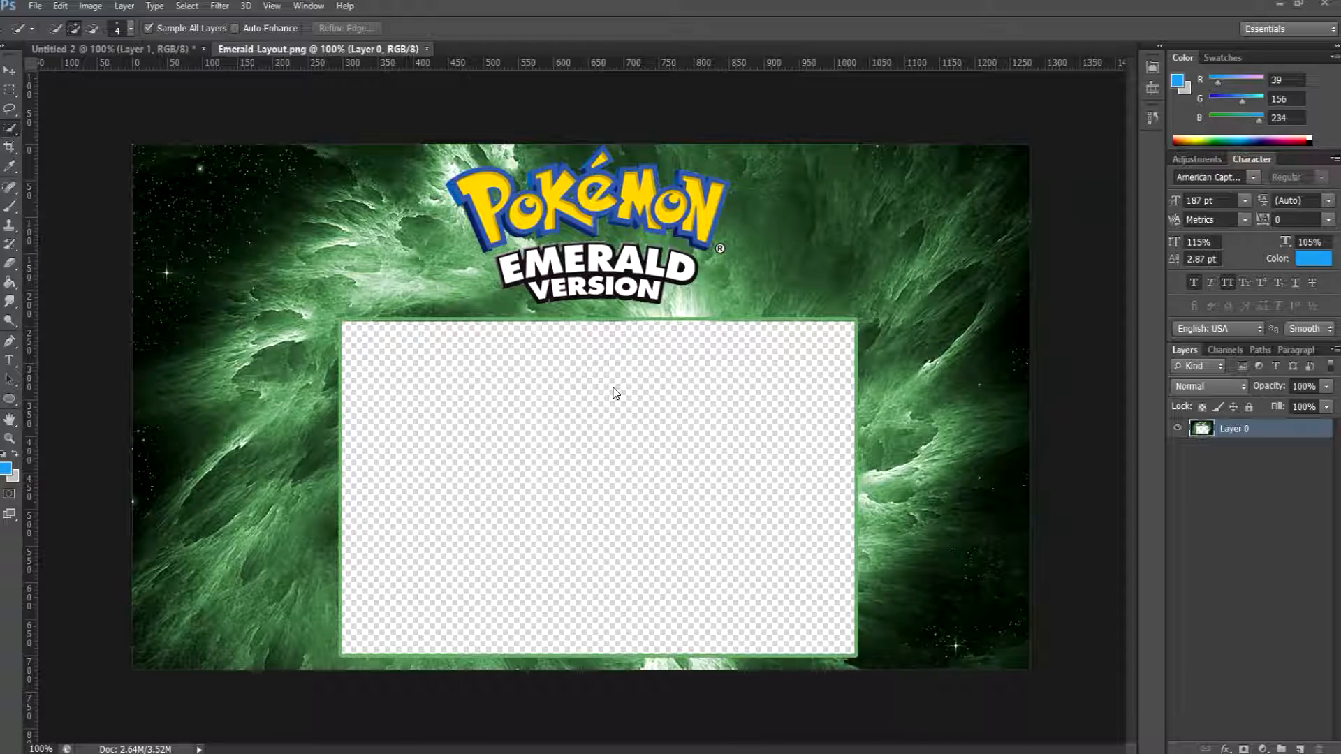
pyautogui.moveTo(588, 451)
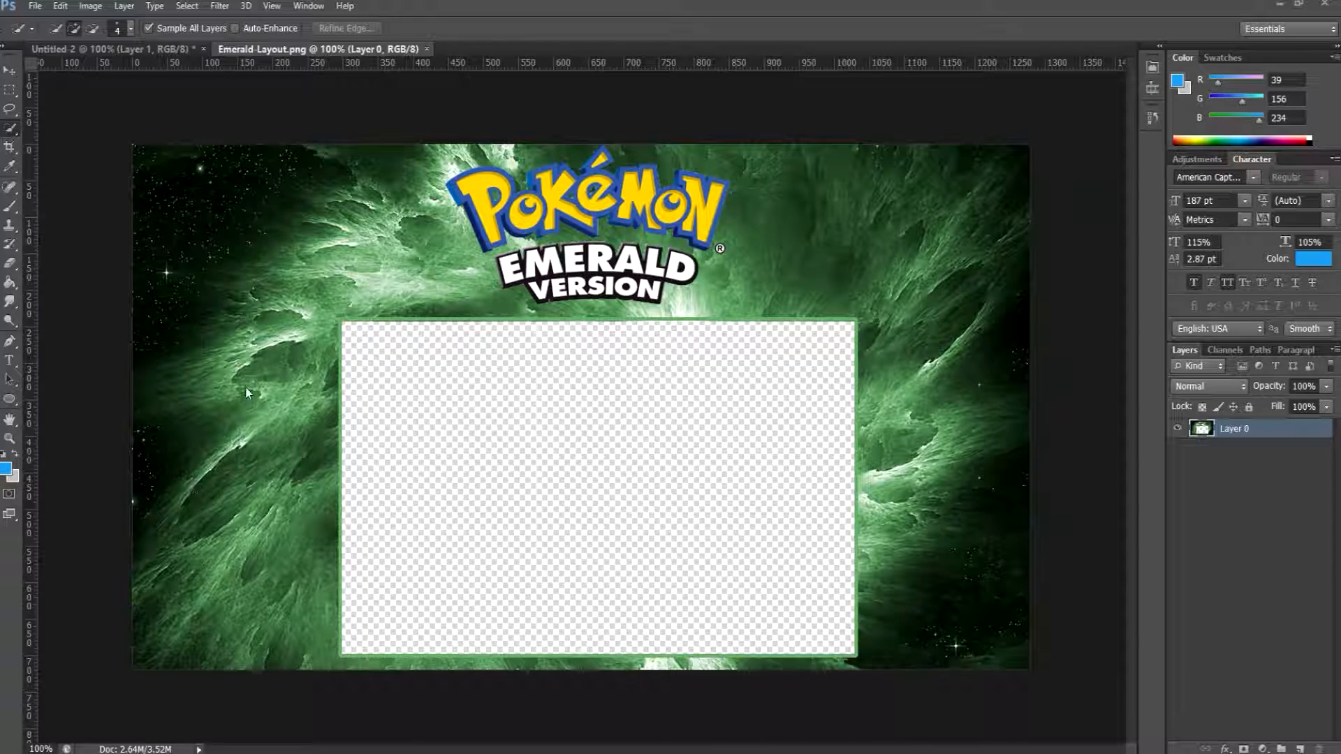
pyautogui.moveTo(905, 380)
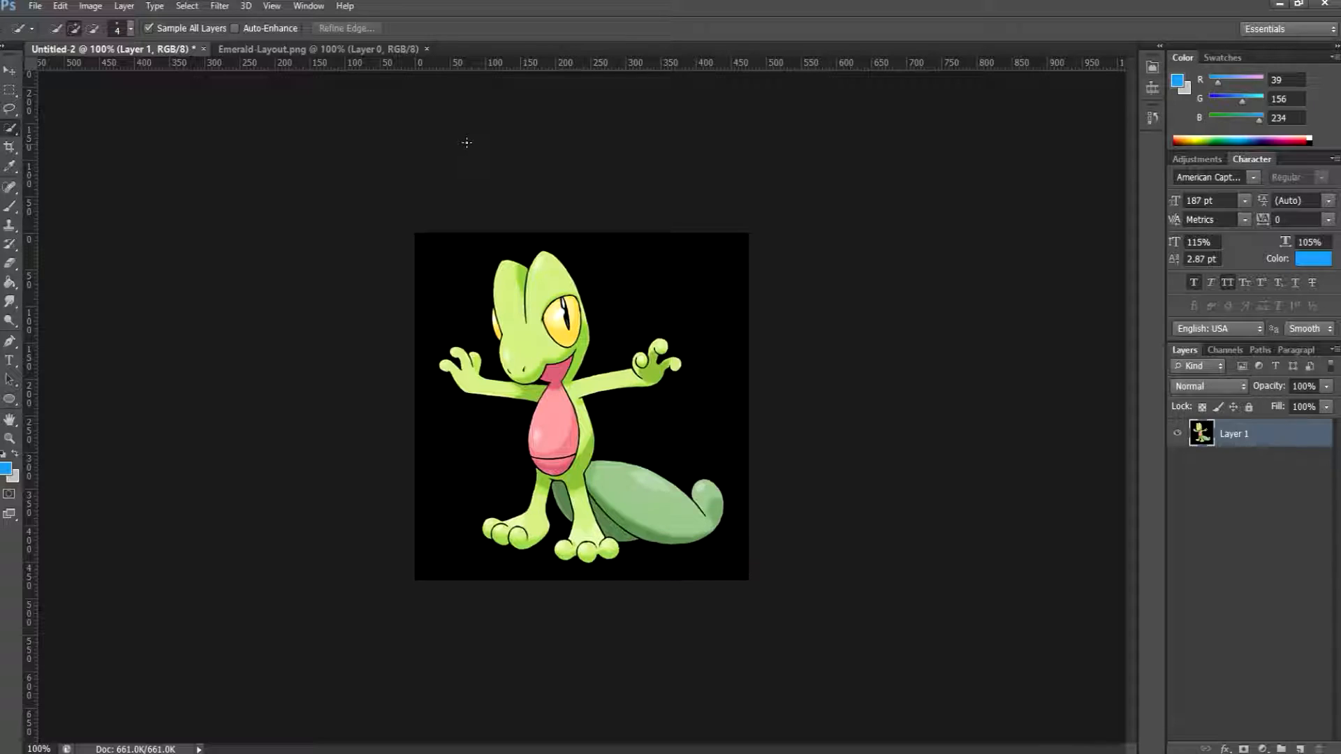
pyautogui.moveTo(419, 77)
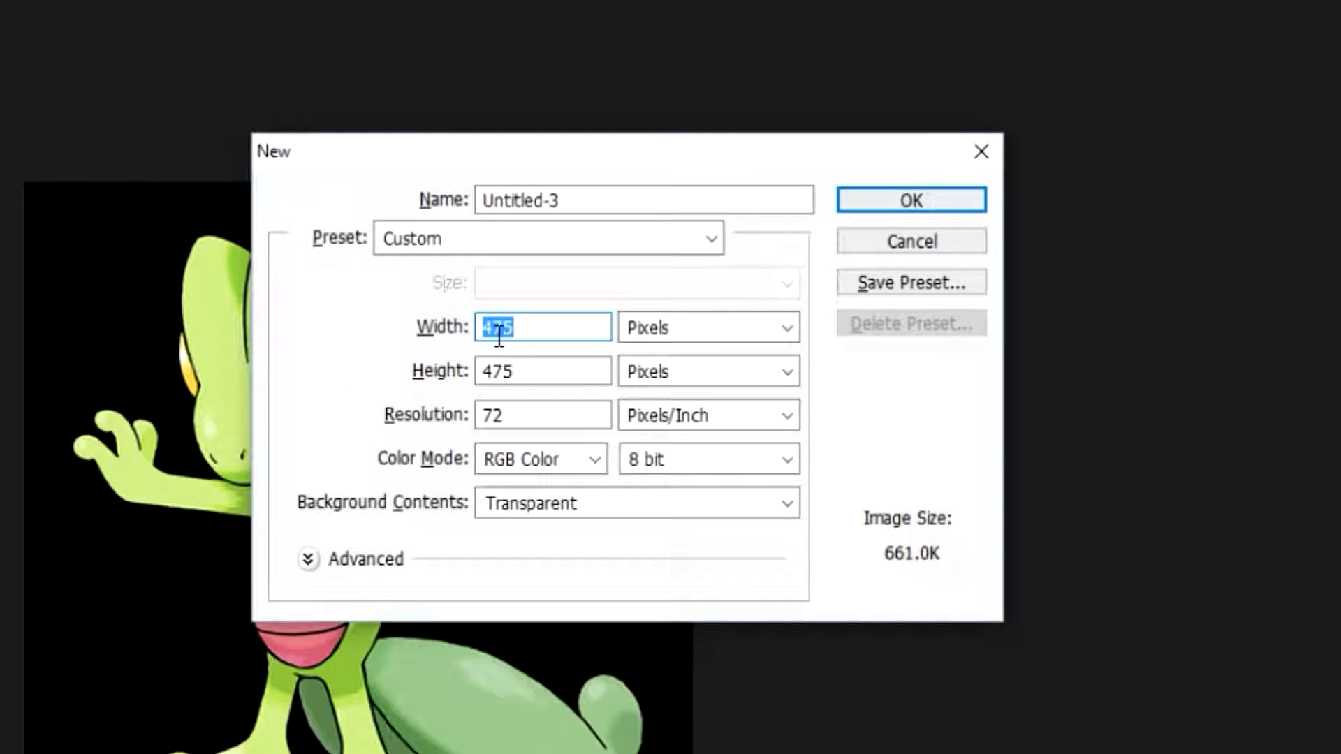
# Create the 300 px document named 'Pokemon Box' and confirm it
pyautogui.write('300')
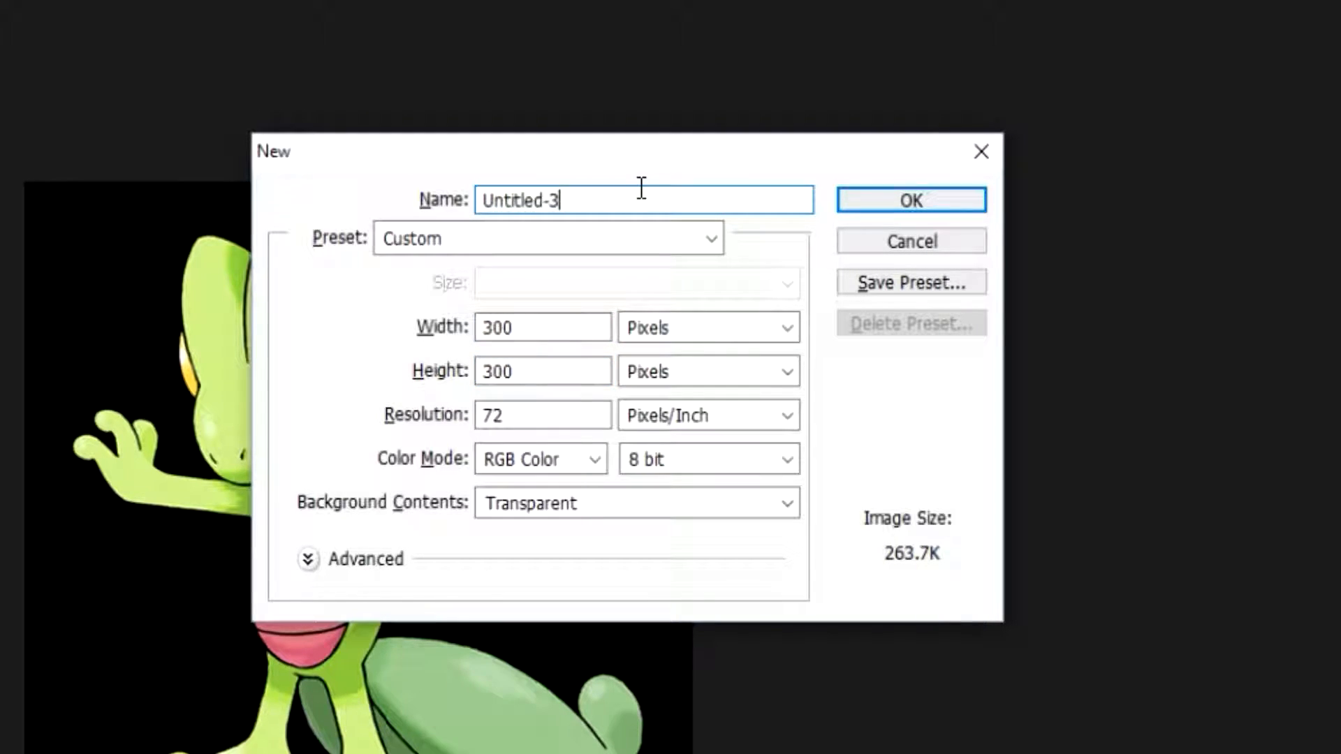
pyautogui.click(641, 200)
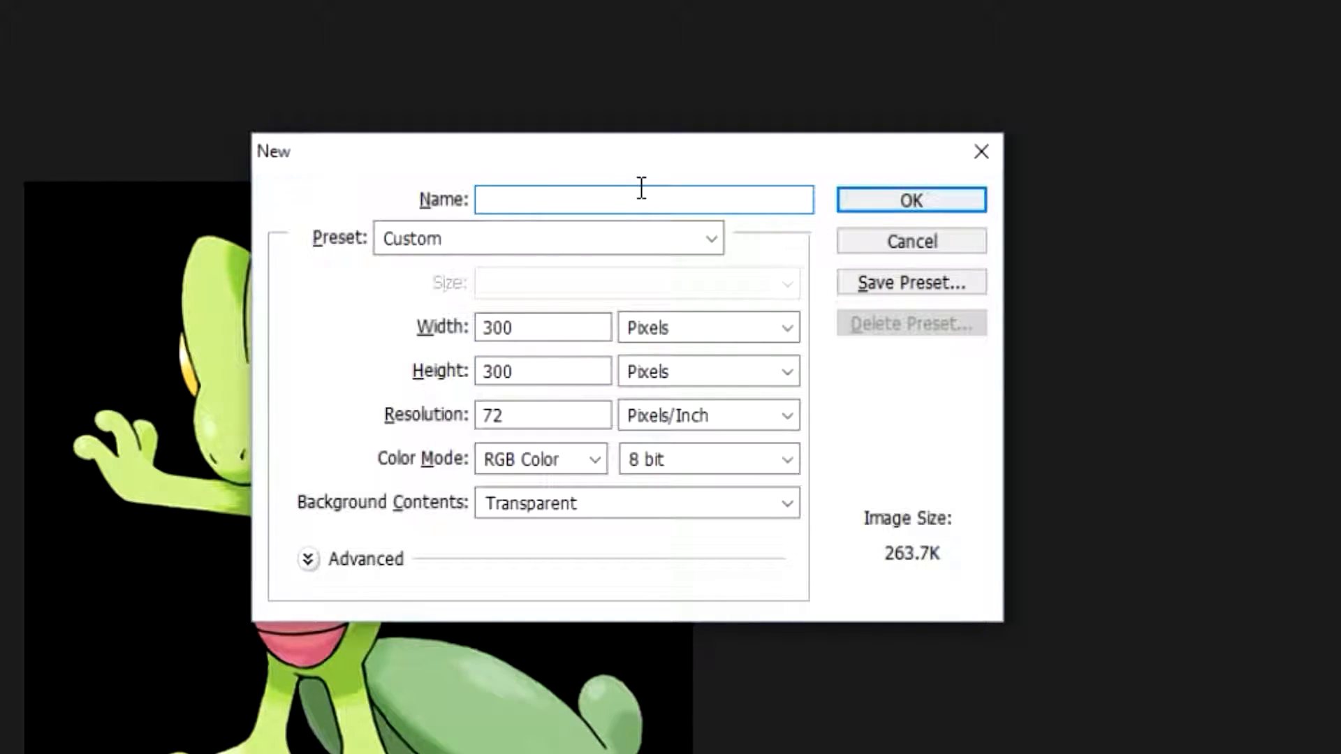
pyautogui.write('Pokemon Box')
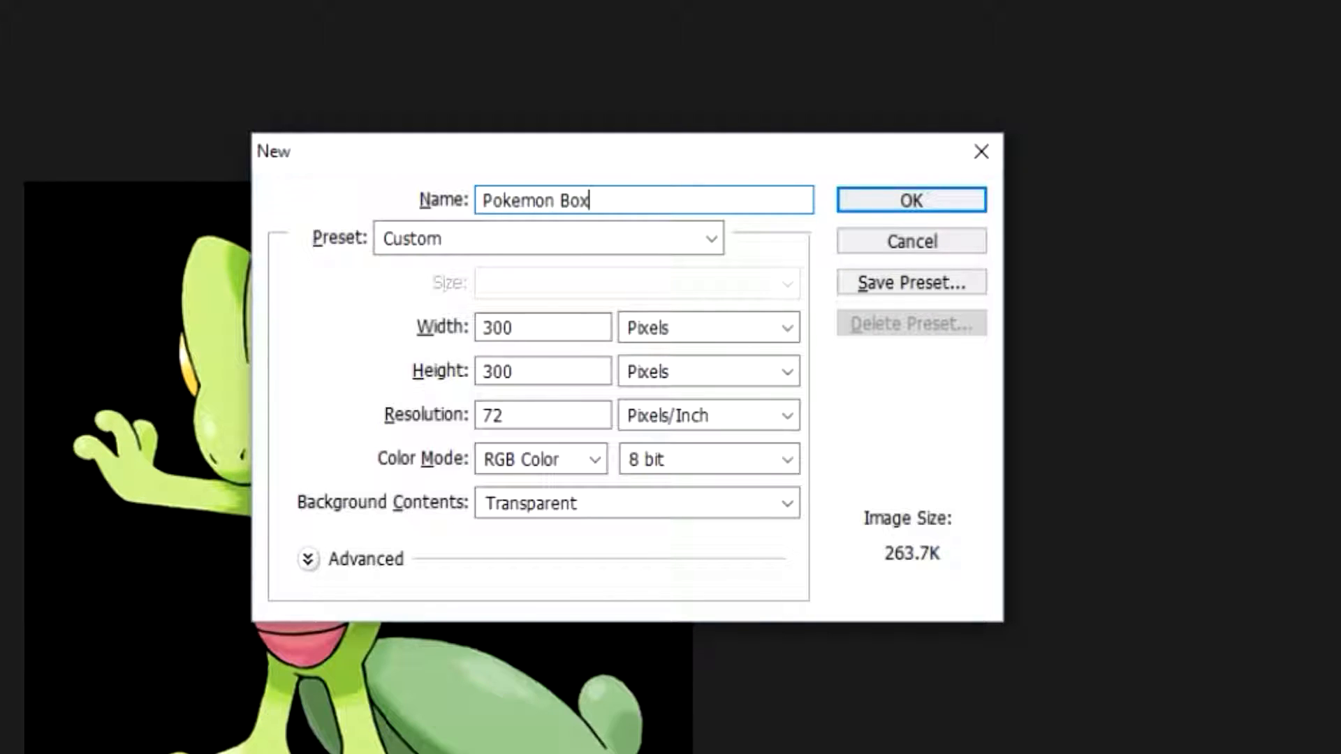
pyautogui.click(910, 200)
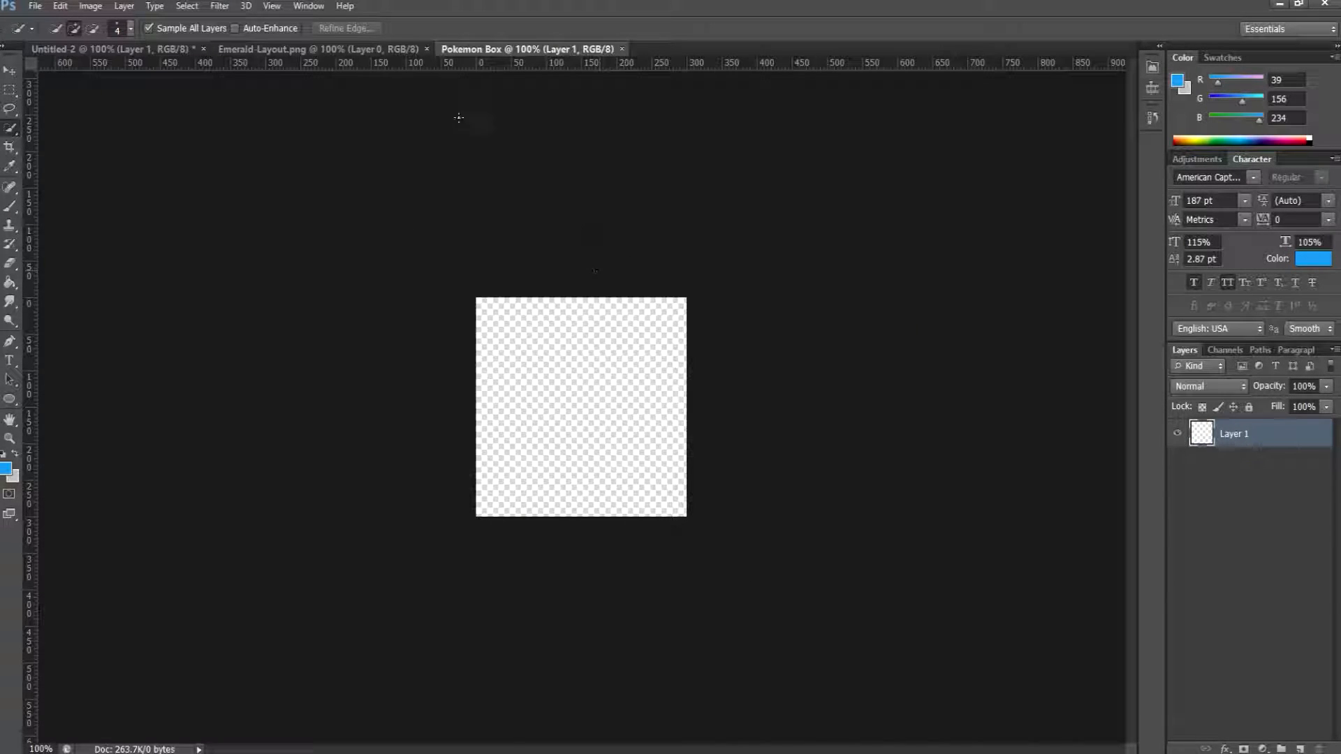
pyautogui.moveTo(157, 71)
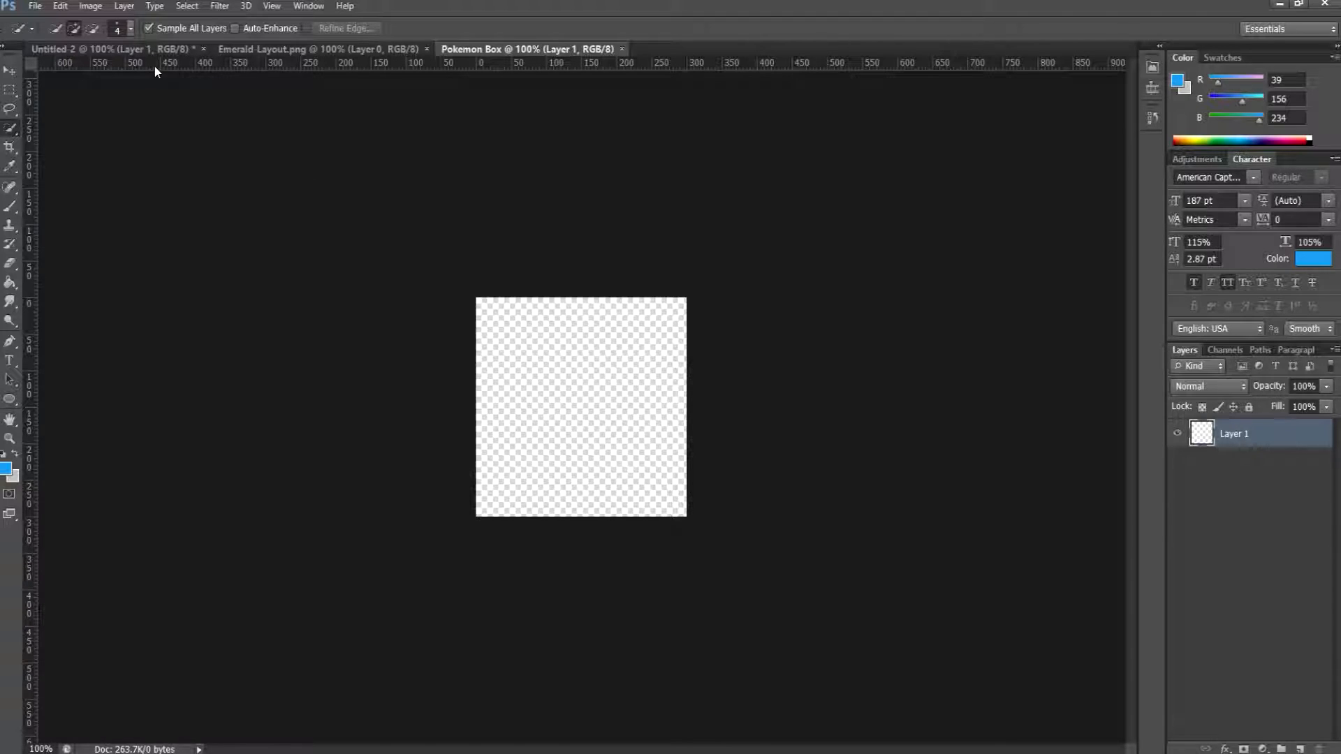
# Delete the selected black background from the Treecko image in Untitled-2
pyautogui.click(112, 49)
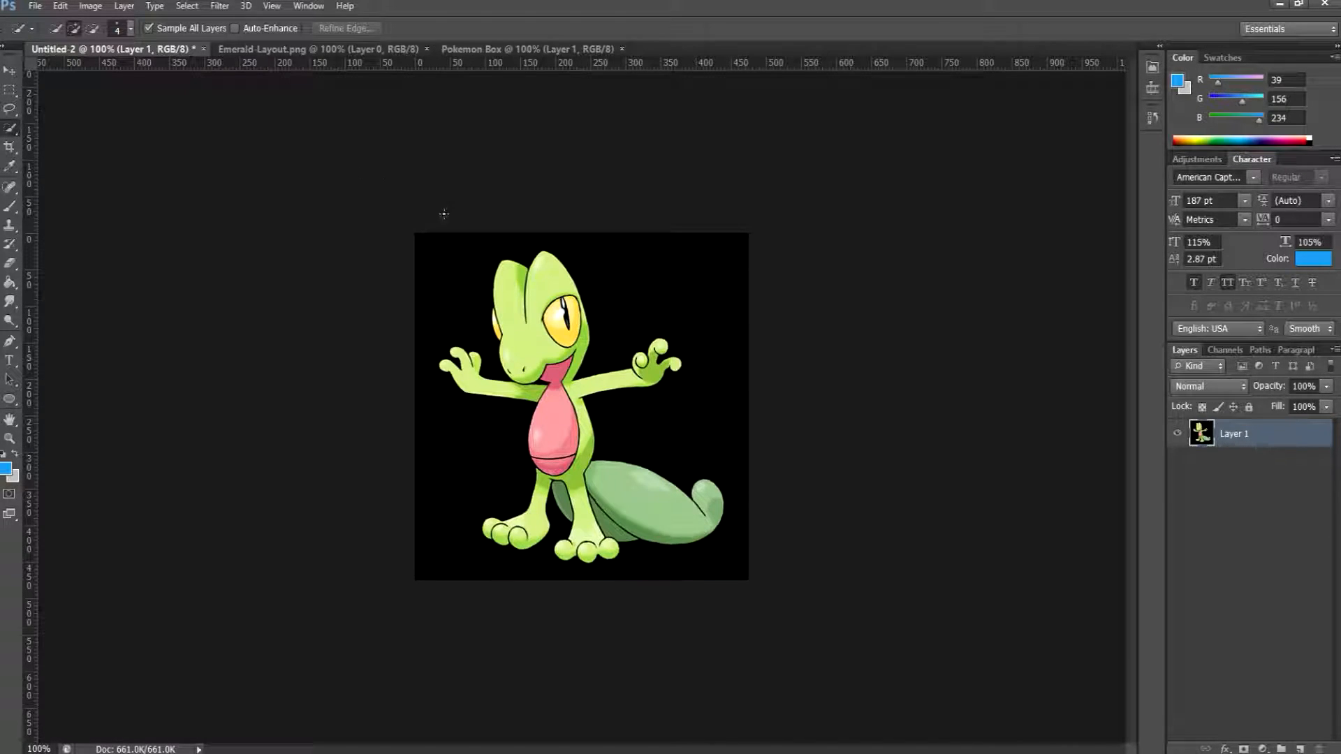
pyautogui.moveTo(572, 248)
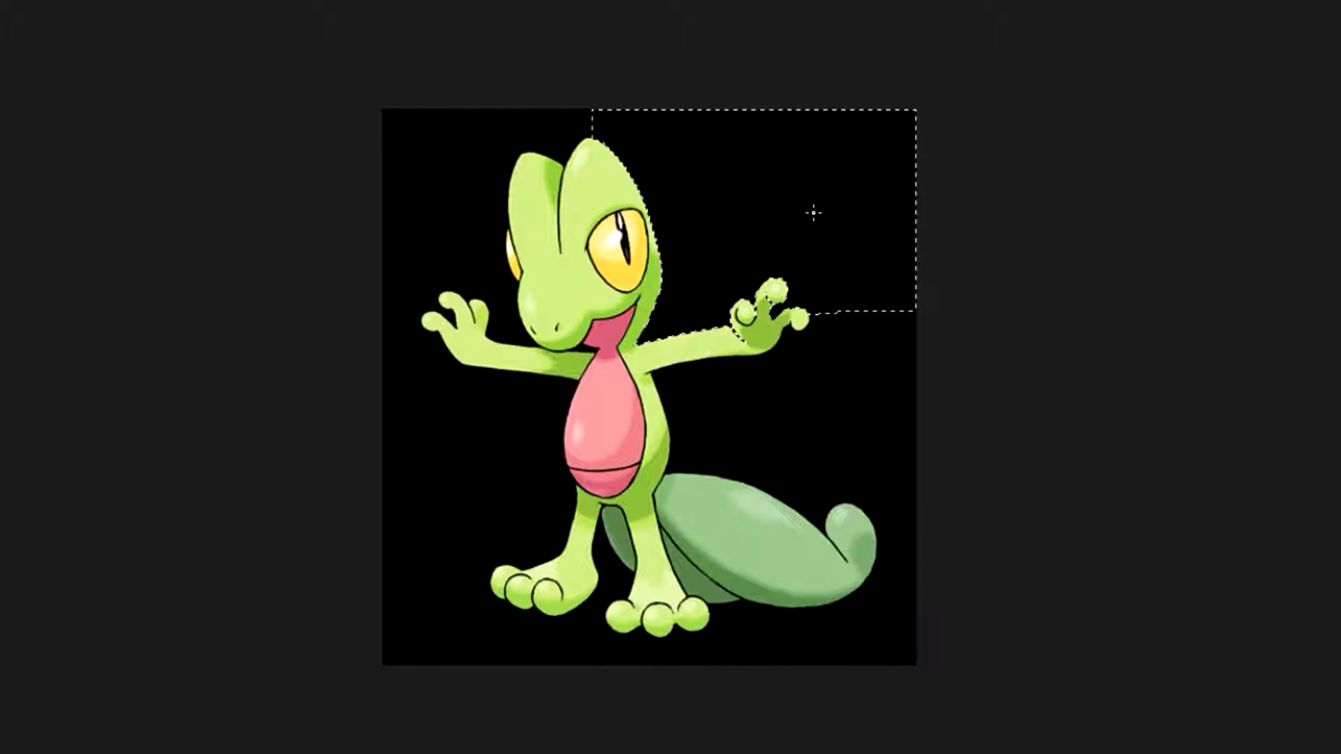
pyautogui.press('Delete')
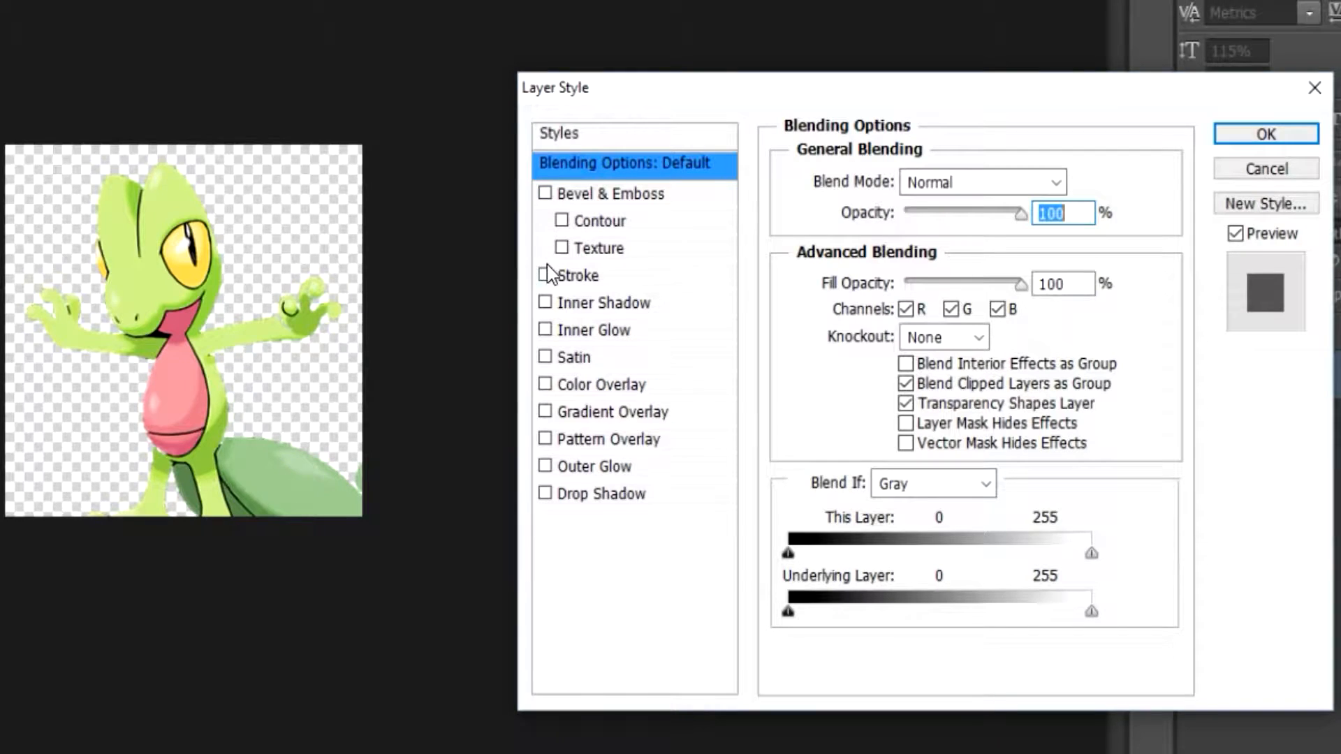
# Apply Stroke and Drop Shadow layer effects to the Treecko layer and confirm
pyautogui.click(545, 275)
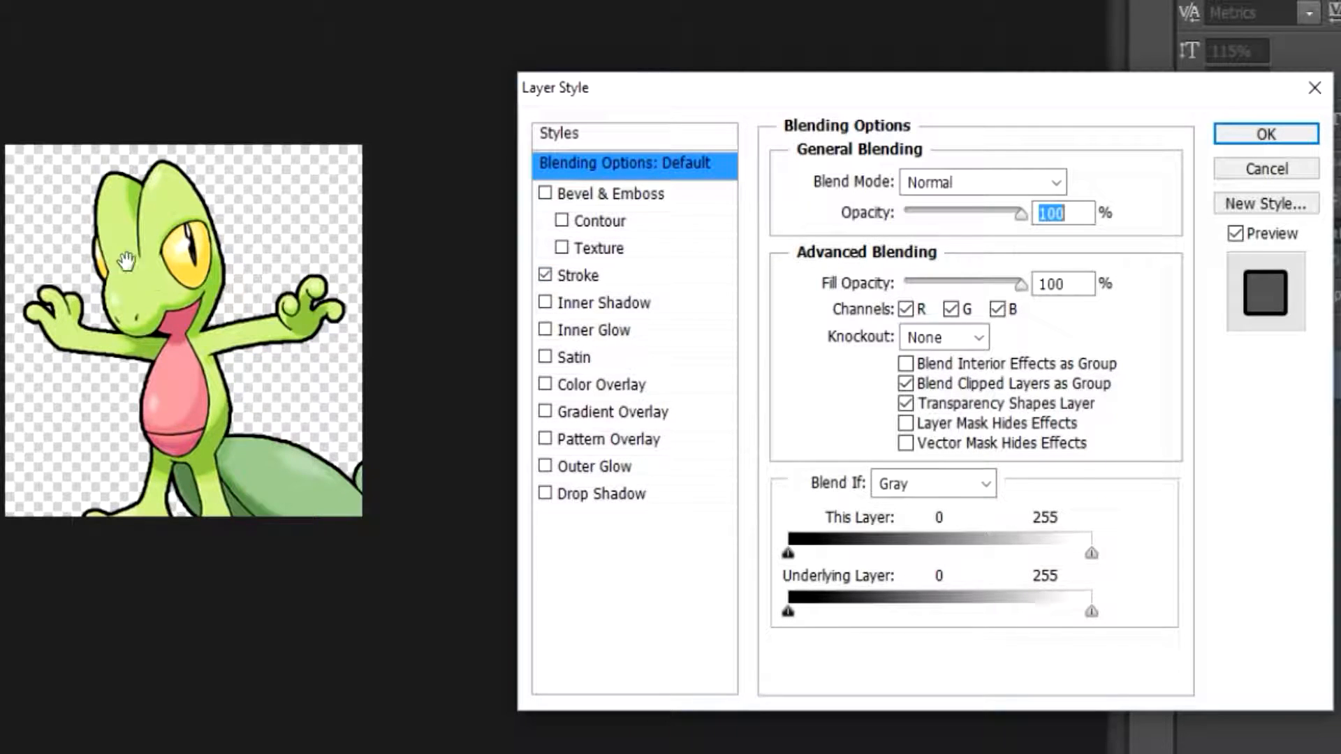
pyautogui.click(545, 493)
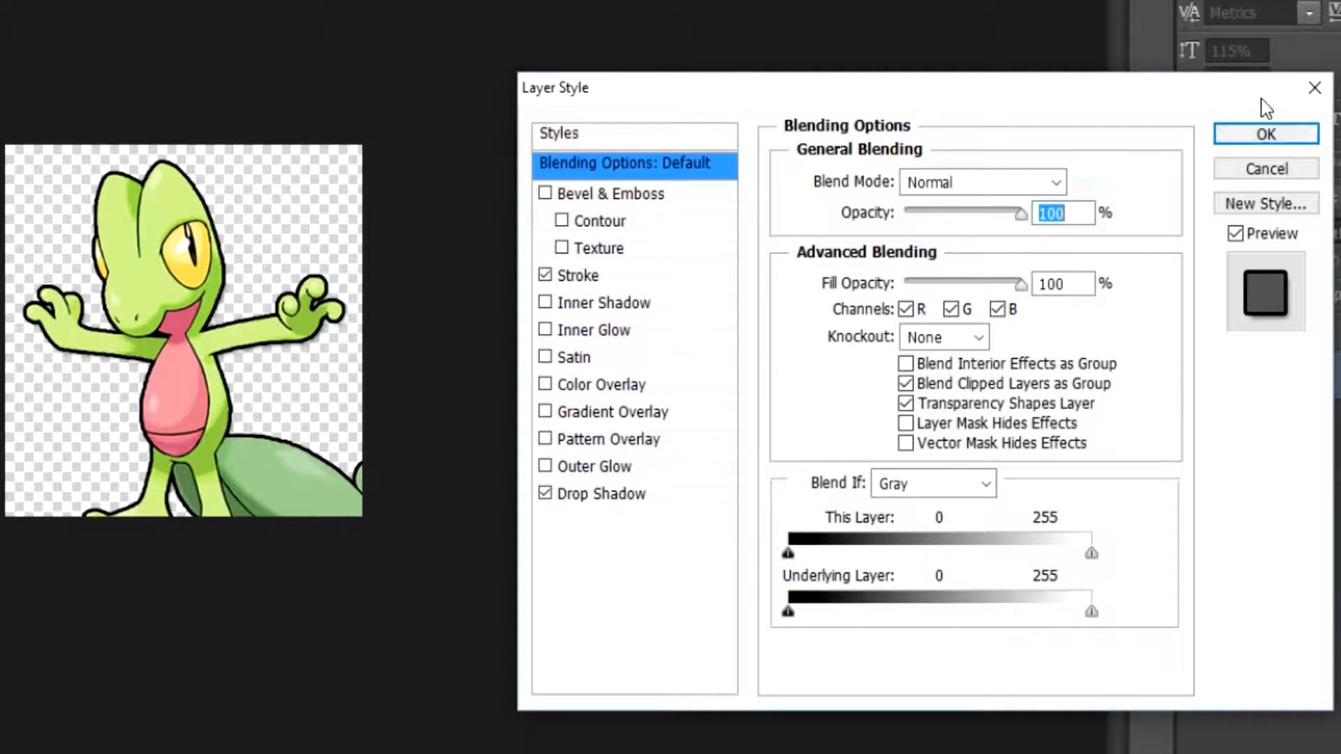
pyautogui.click(1264, 134)
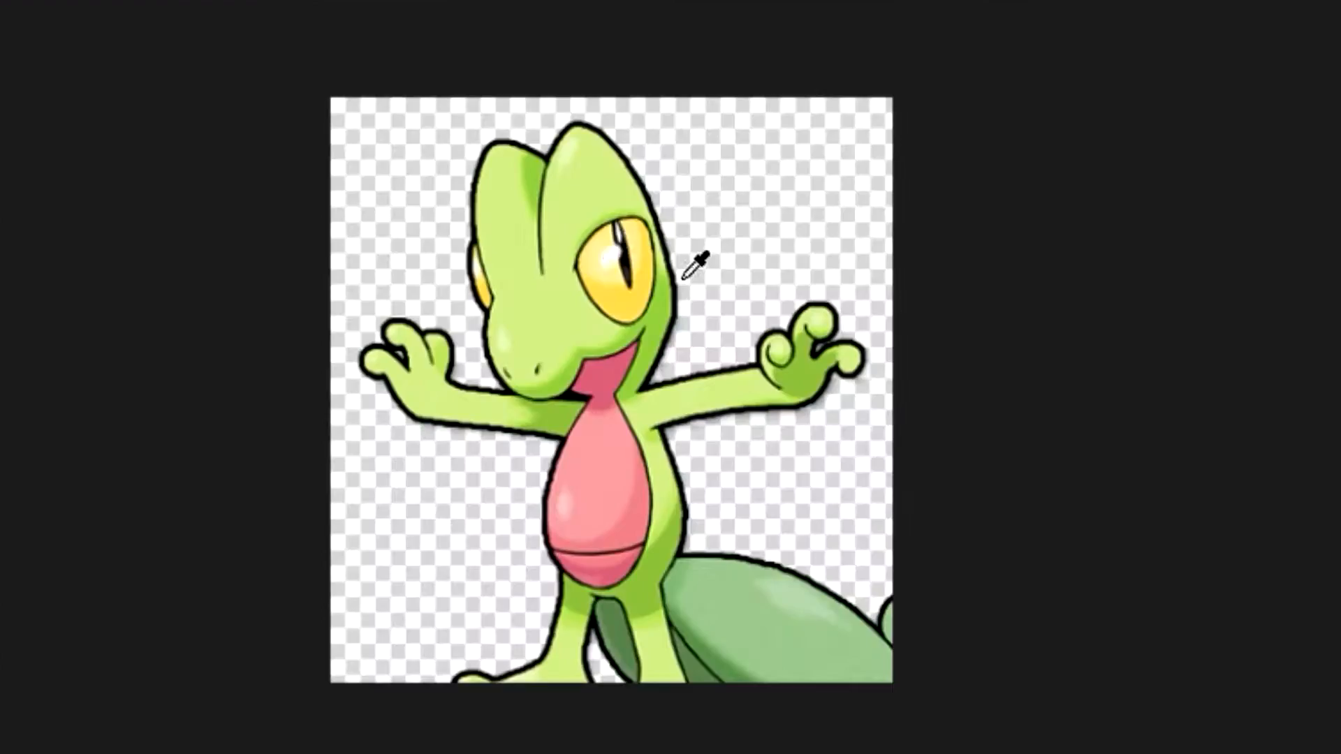
pyautogui.moveTo(582, 282)
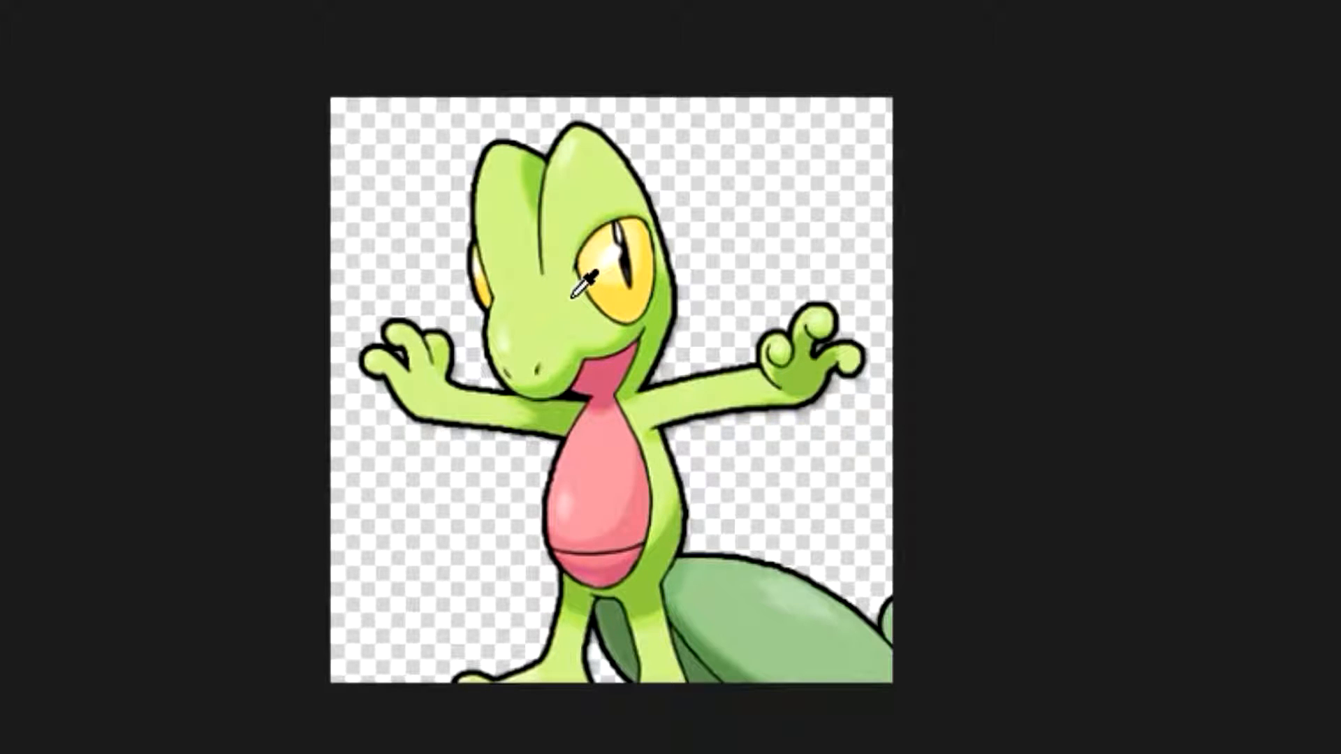
pyautogui.moveTo(805, 355)
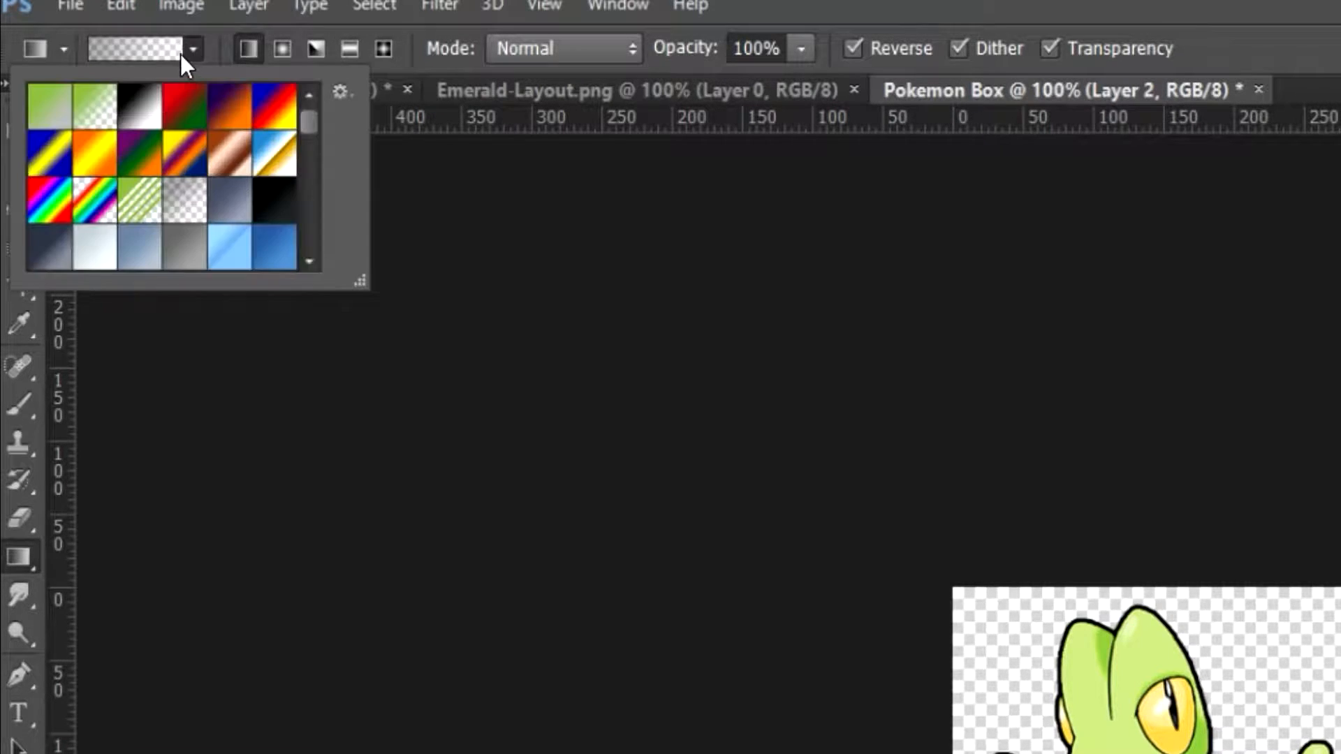
# Pick the green gradient preset and edit it to a light top end with 70% midpoint
pyautogui.click(53, 109)
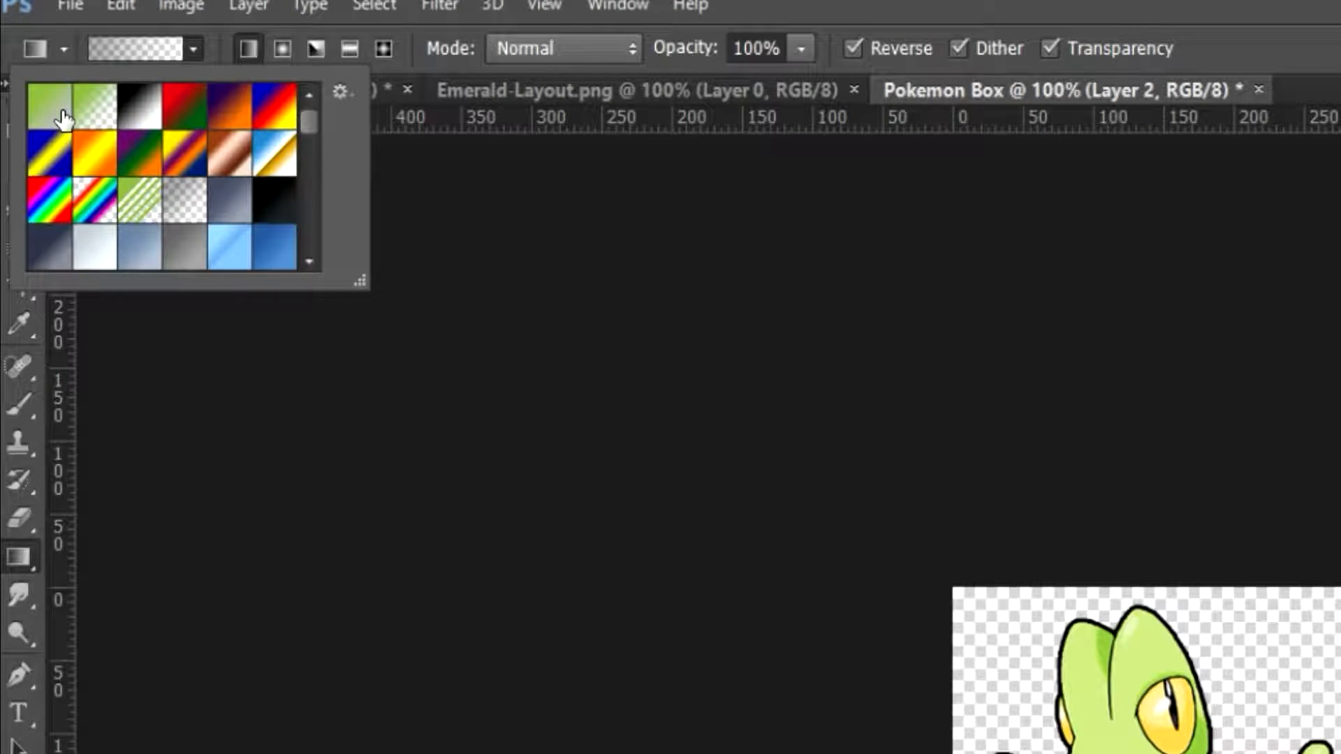
pyautogui.click(51, 104)
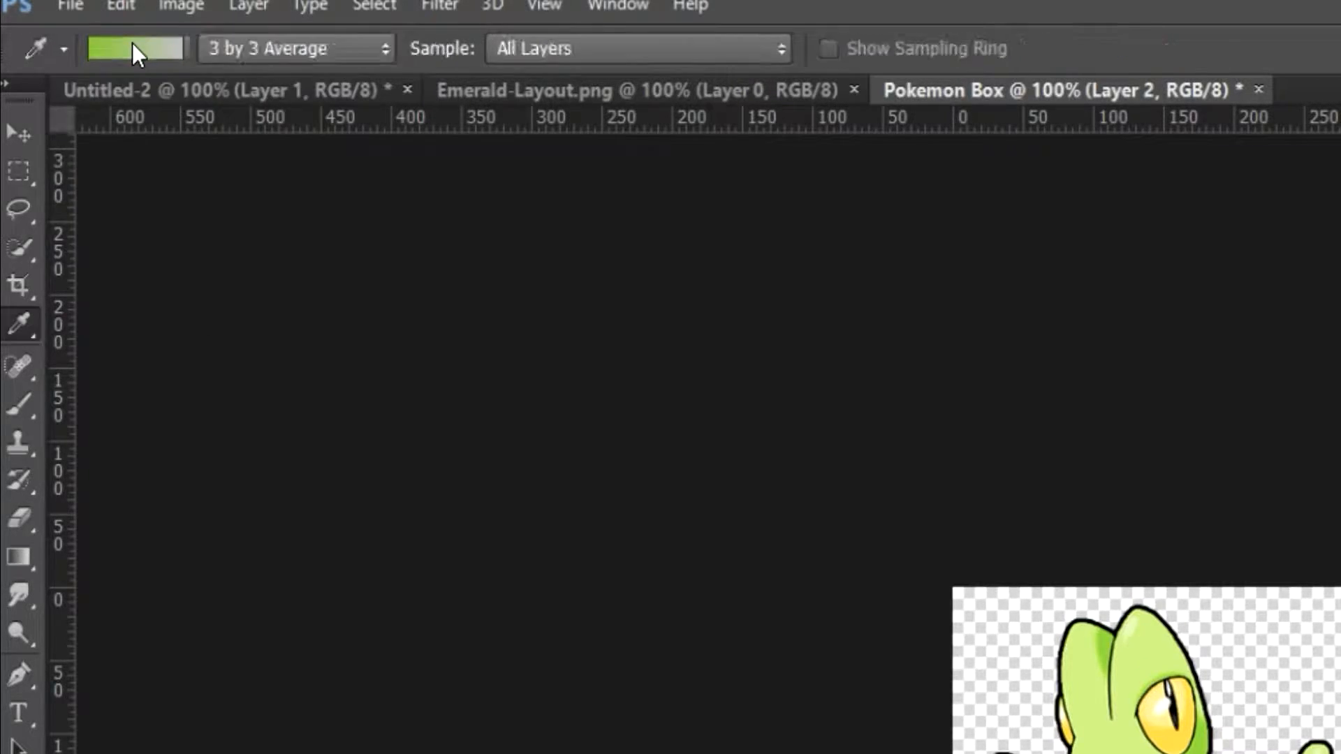
pyautogui.click(134, 48)
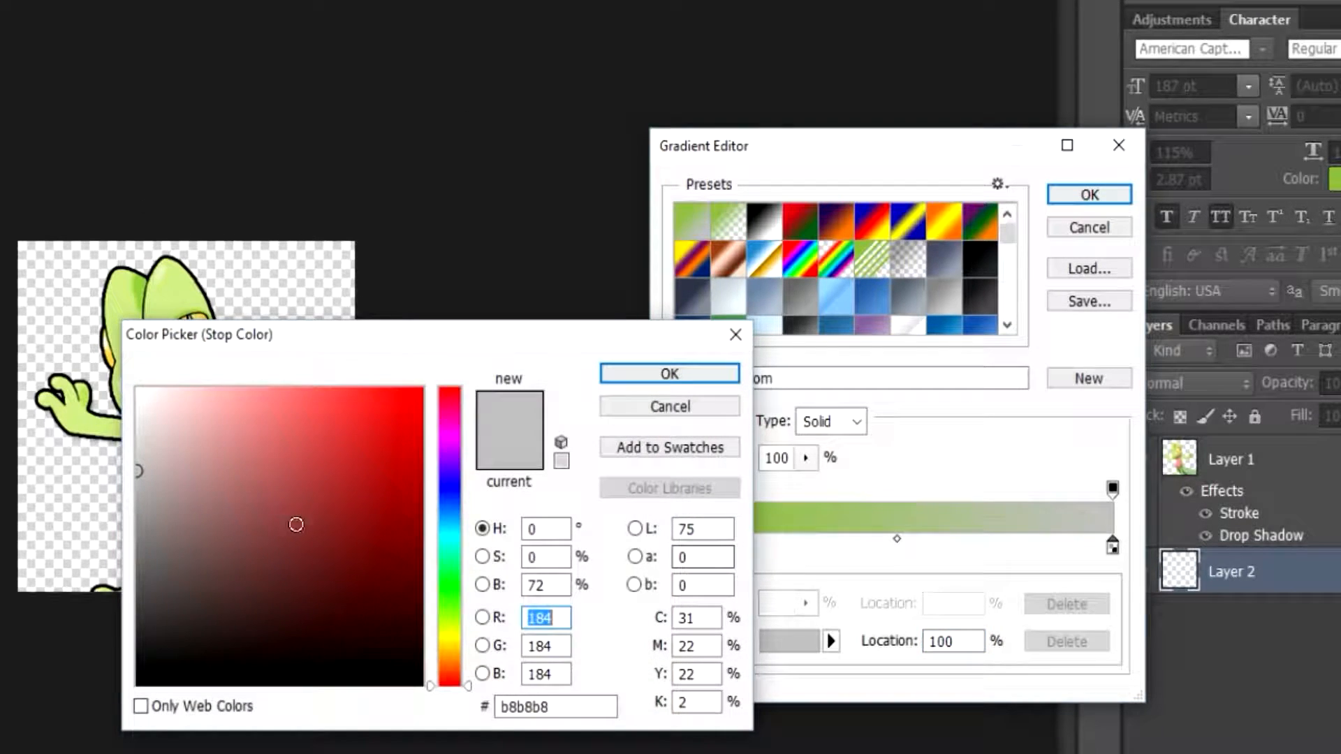
pyautogui.click(670, 375)
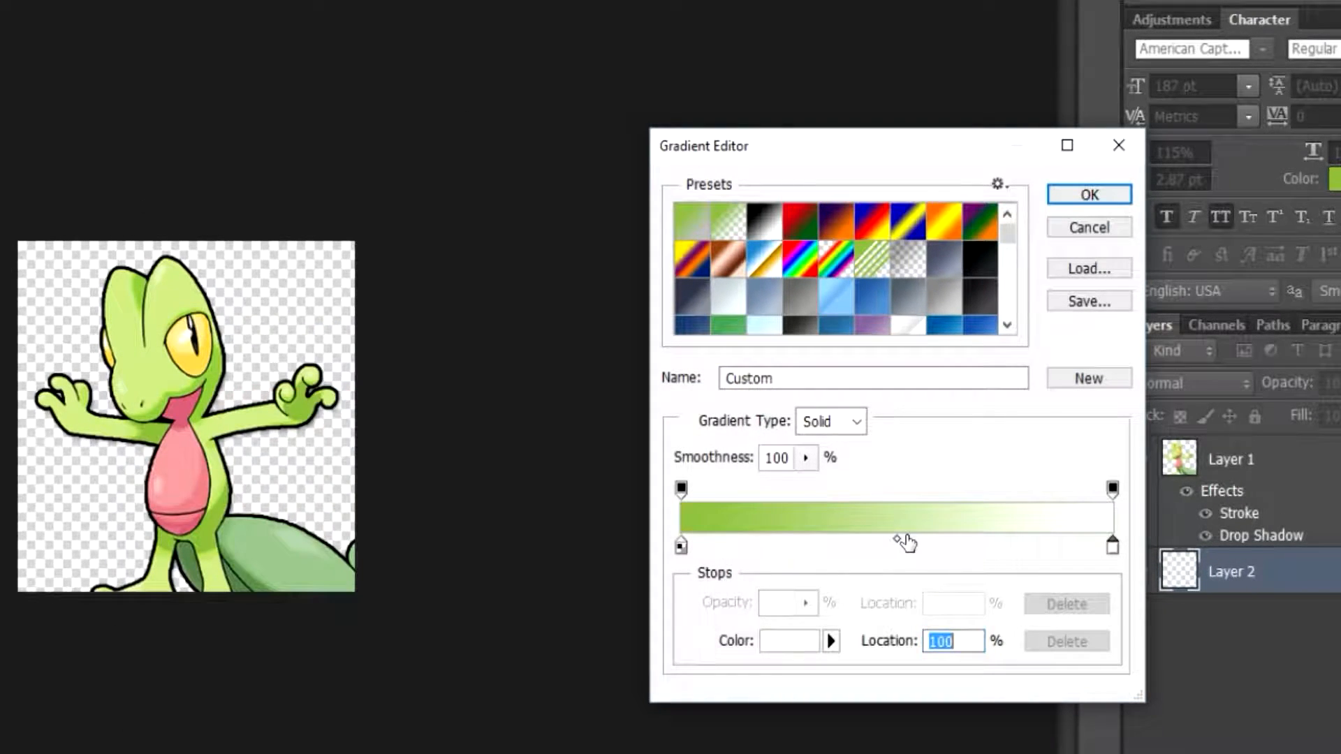
pyautogui.moveTo(1111, 539); pyautogui.dragTo(984, 539)
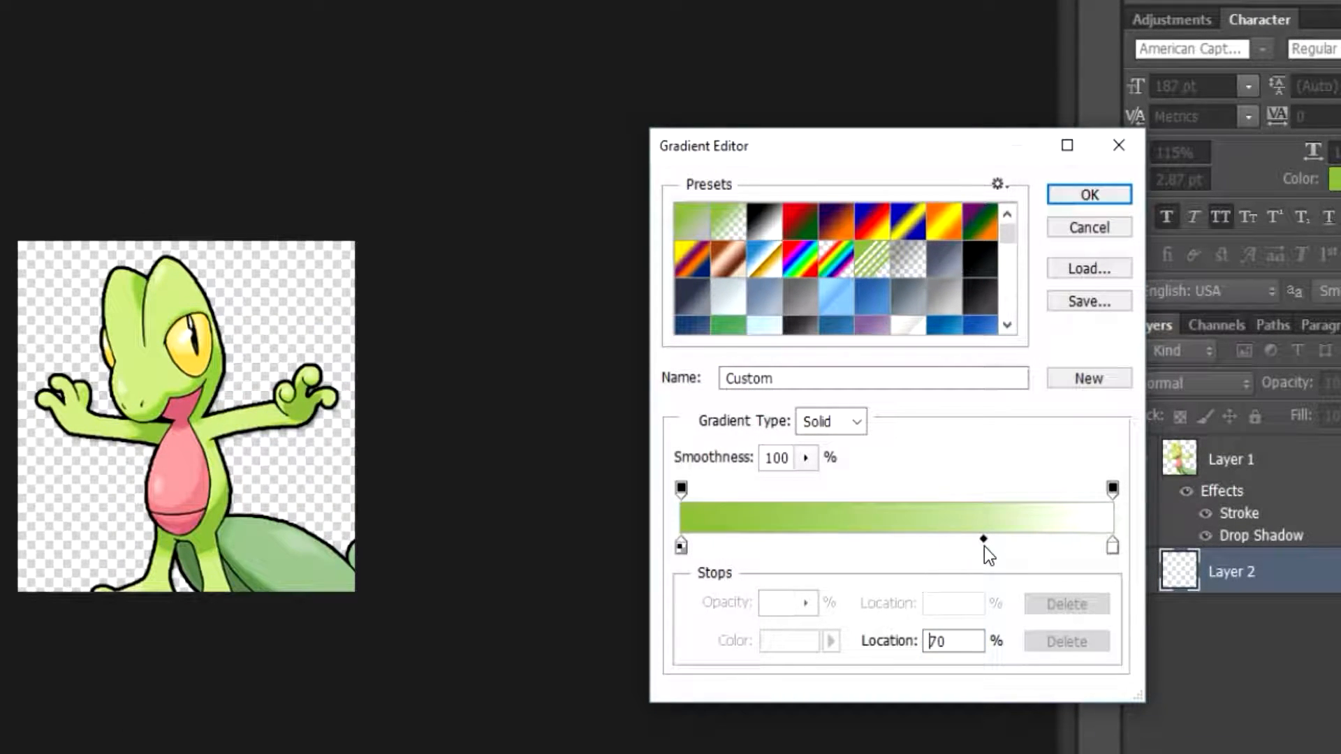
pyautogui.click(1088, 194)
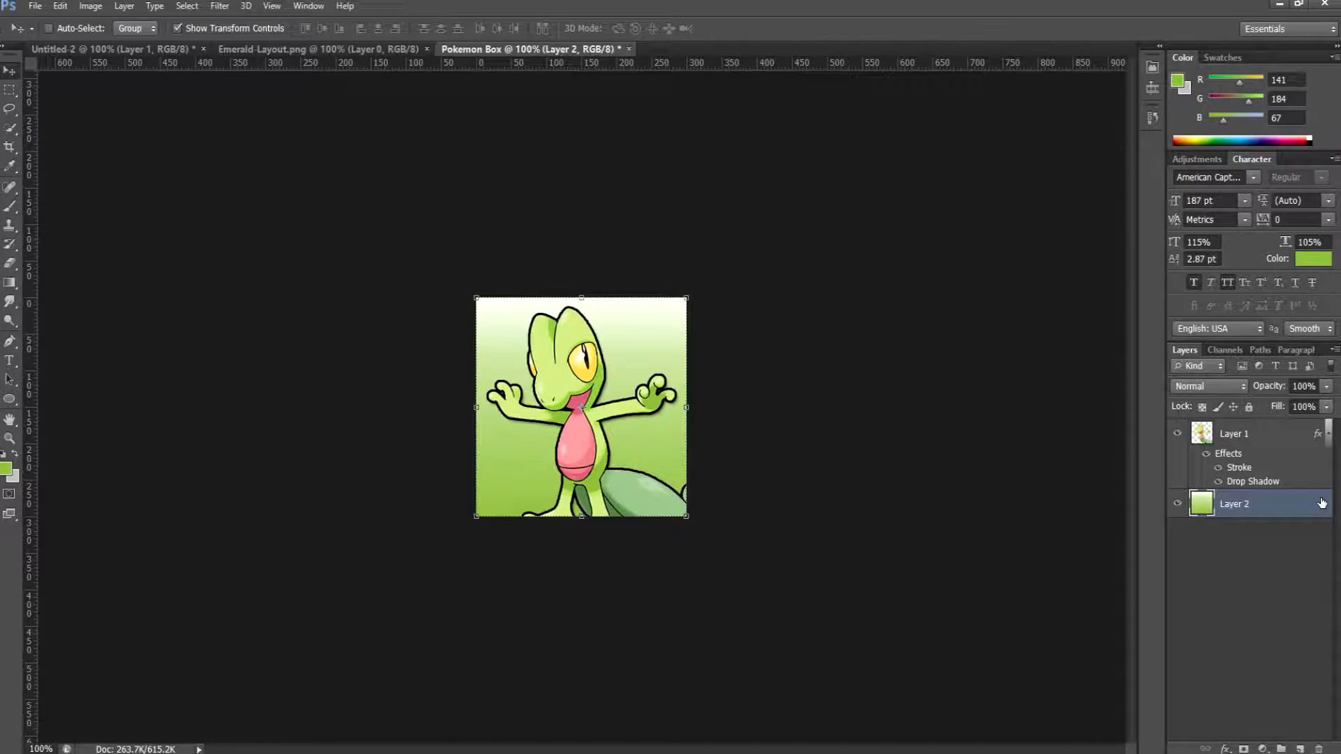
# Give Layer 2 a 3 px black stroke positioned Inside and confirm
pyautogui.doubleClick(1234, 504)
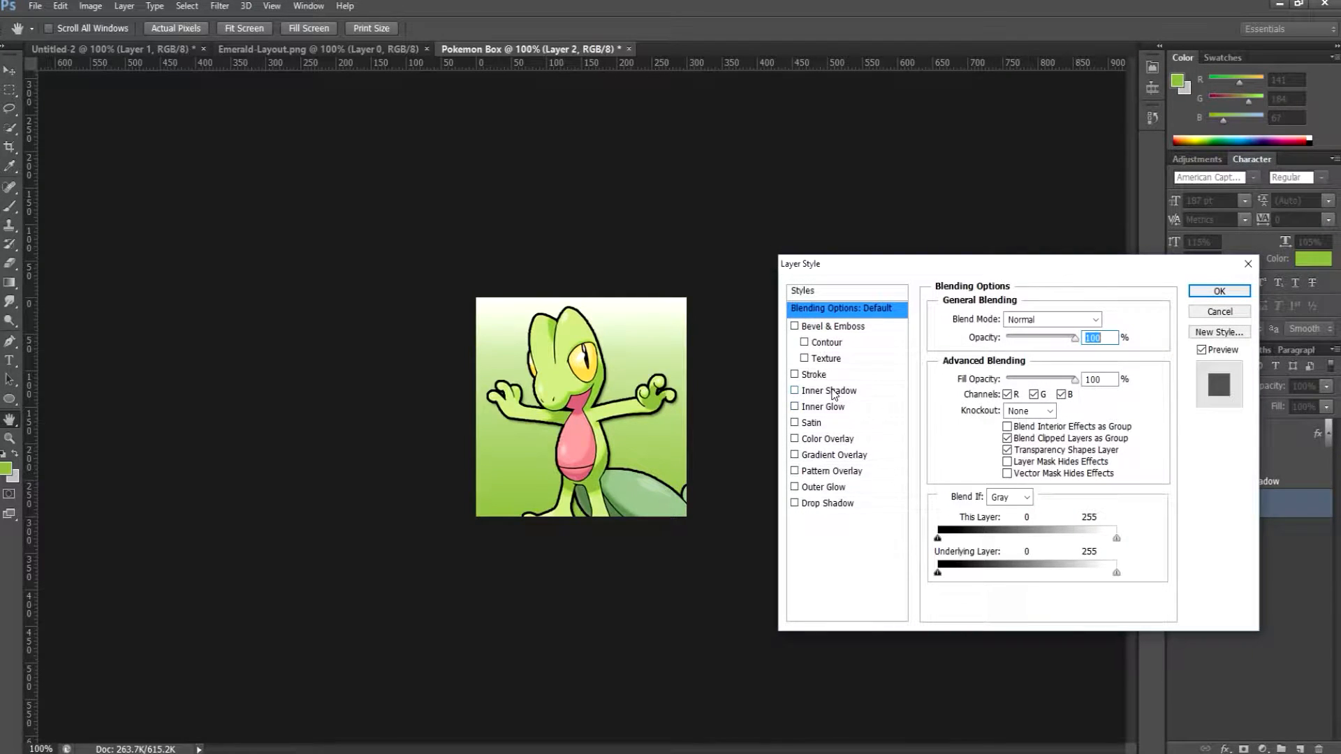
pyautogui.click(813, 374)
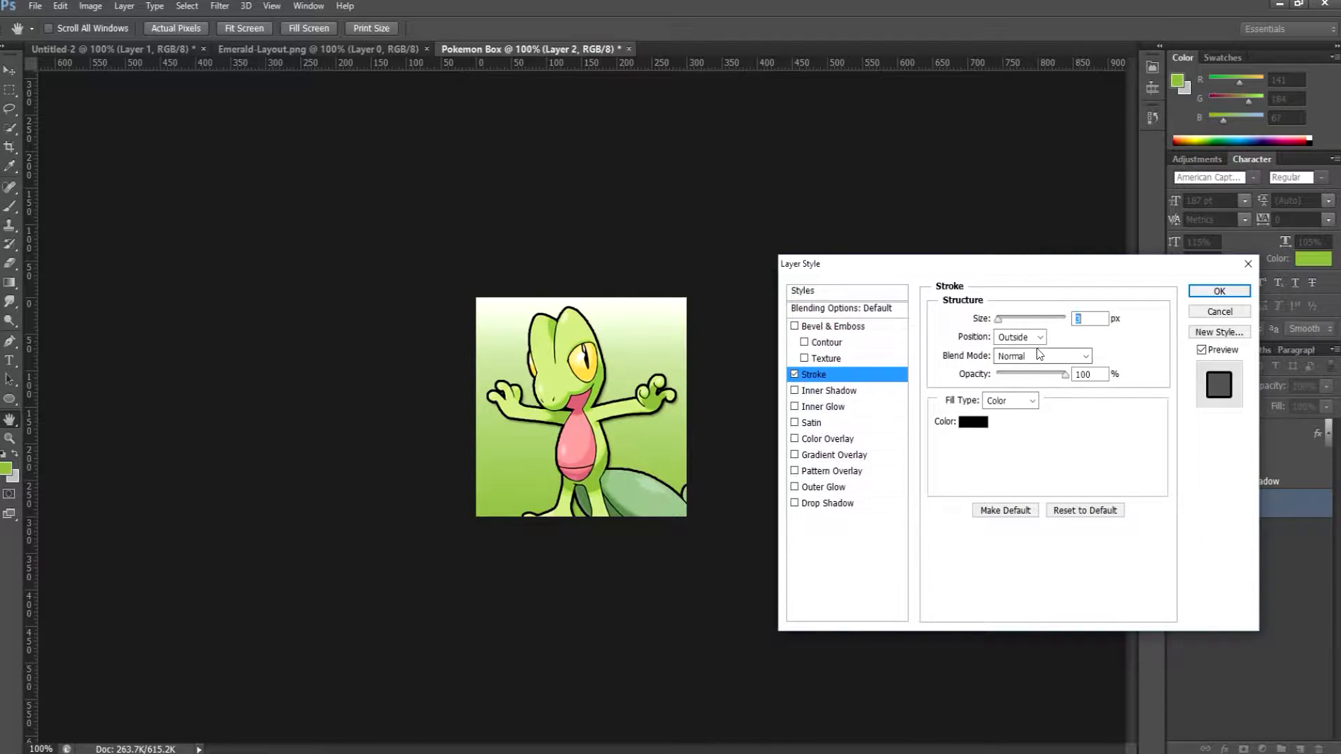
pyautogui.click(1018, 337)
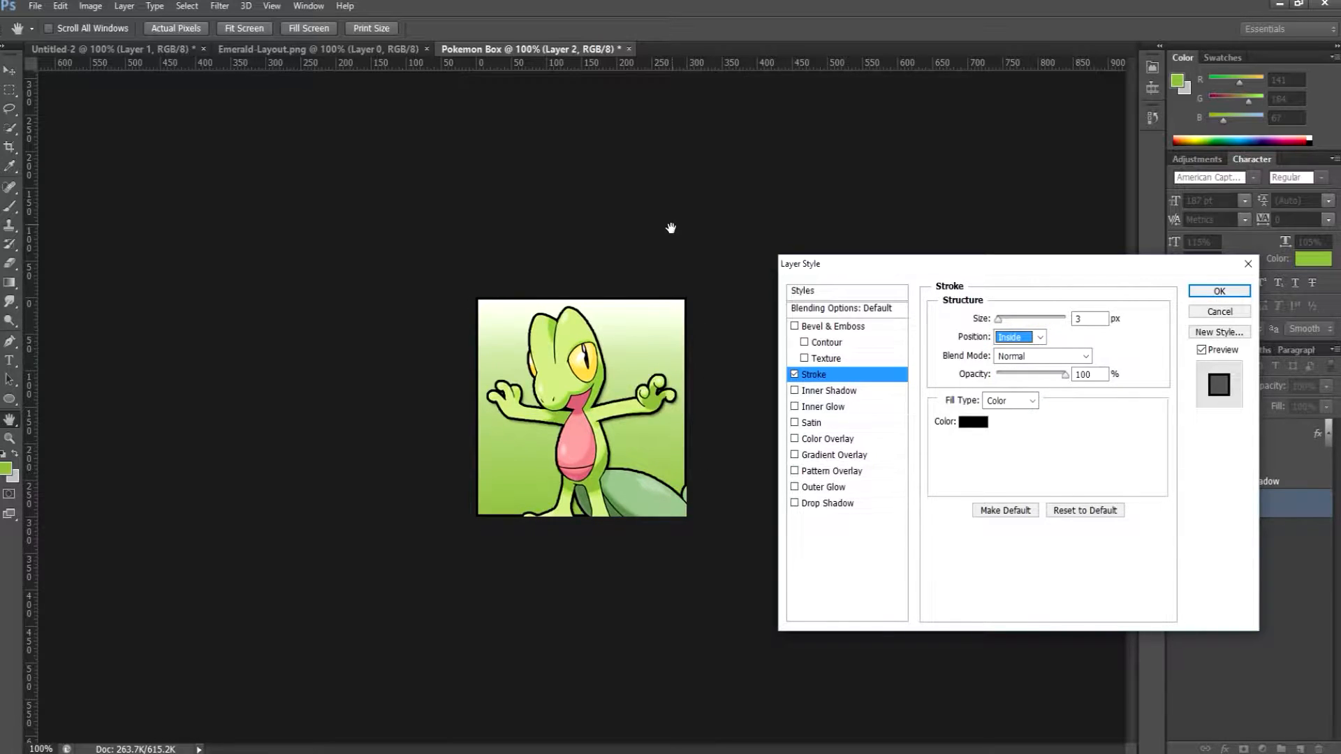
pyautogui.click(1218, 290)
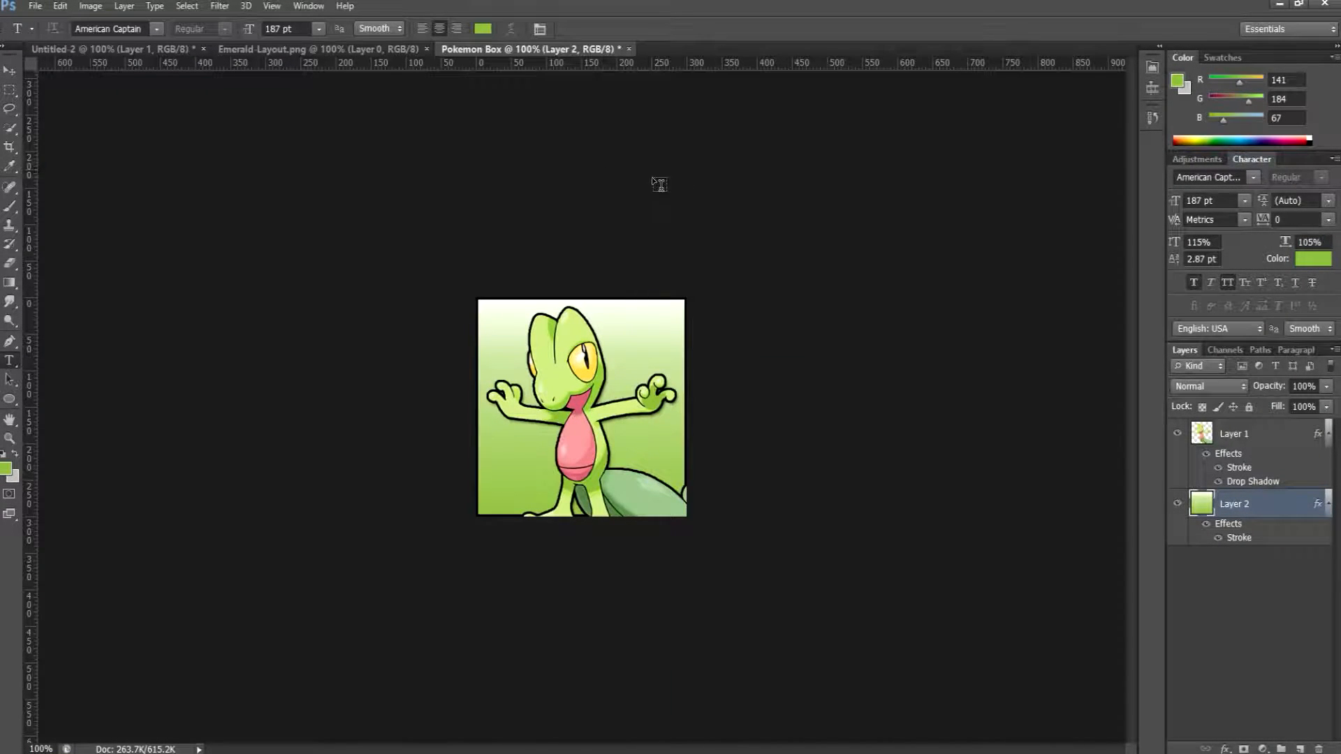
# Keep the American Captain font and draw a text area for the JERRY name
pyautogui.click(1256, 177)
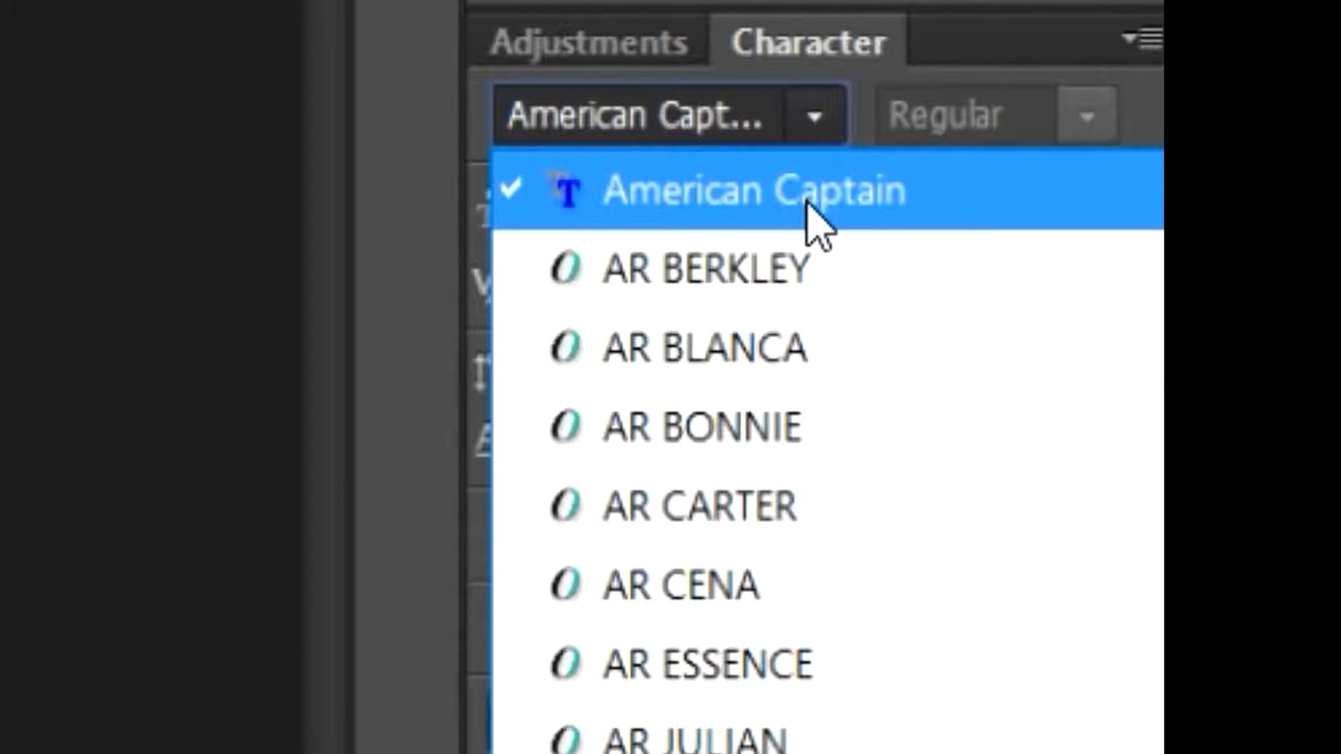
pyautogui.click(753, 190)
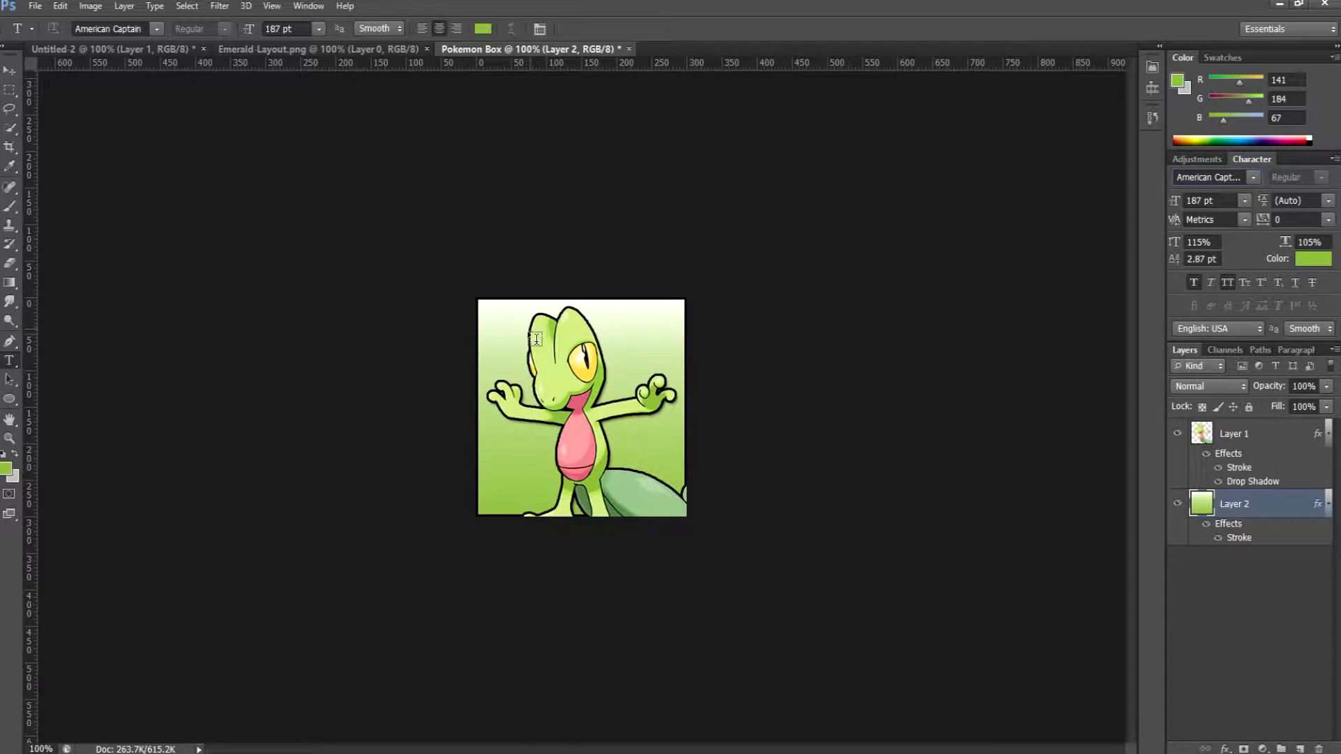
pyautogui.moveTo(536, 341); pyautogui.dragTo(783, 601)
pyautogui.write('Jerry')
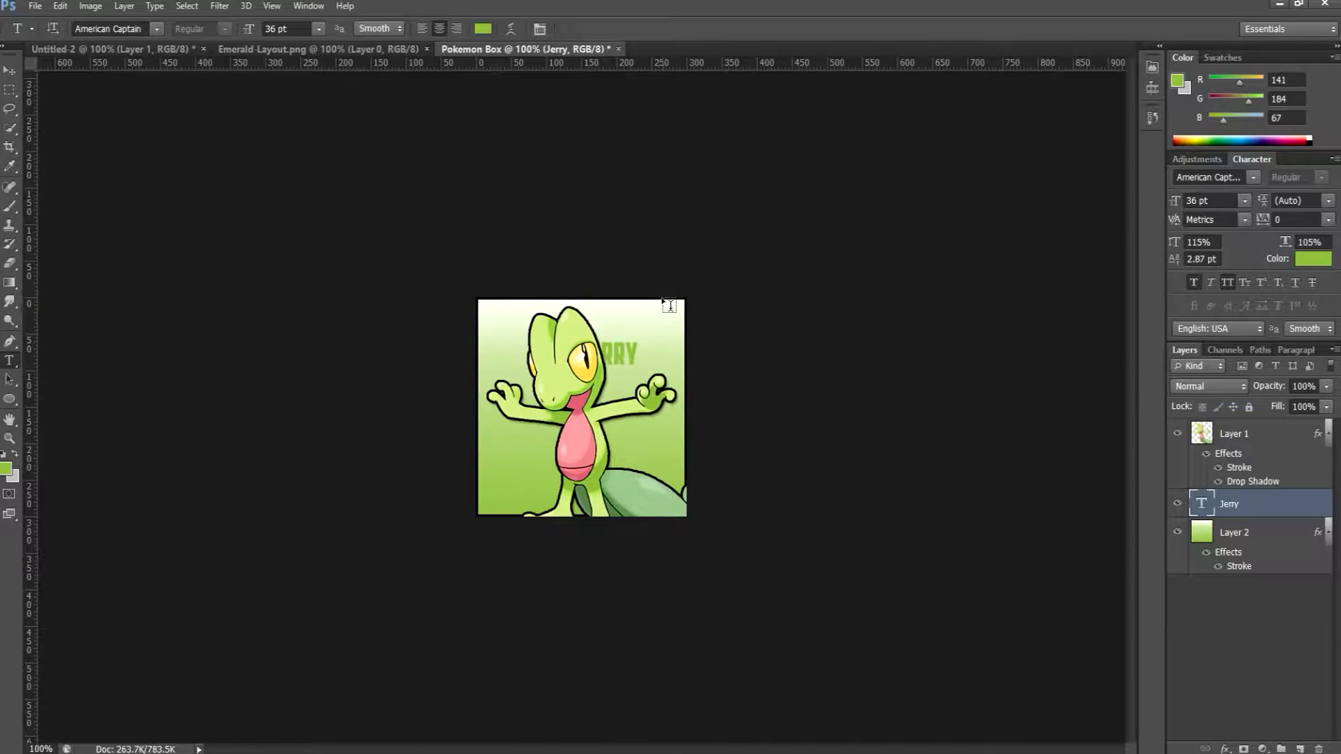
# Size the JERRY text to 60 pt, then to 72 pt to span the box
pyautogui.click(1243, 200)
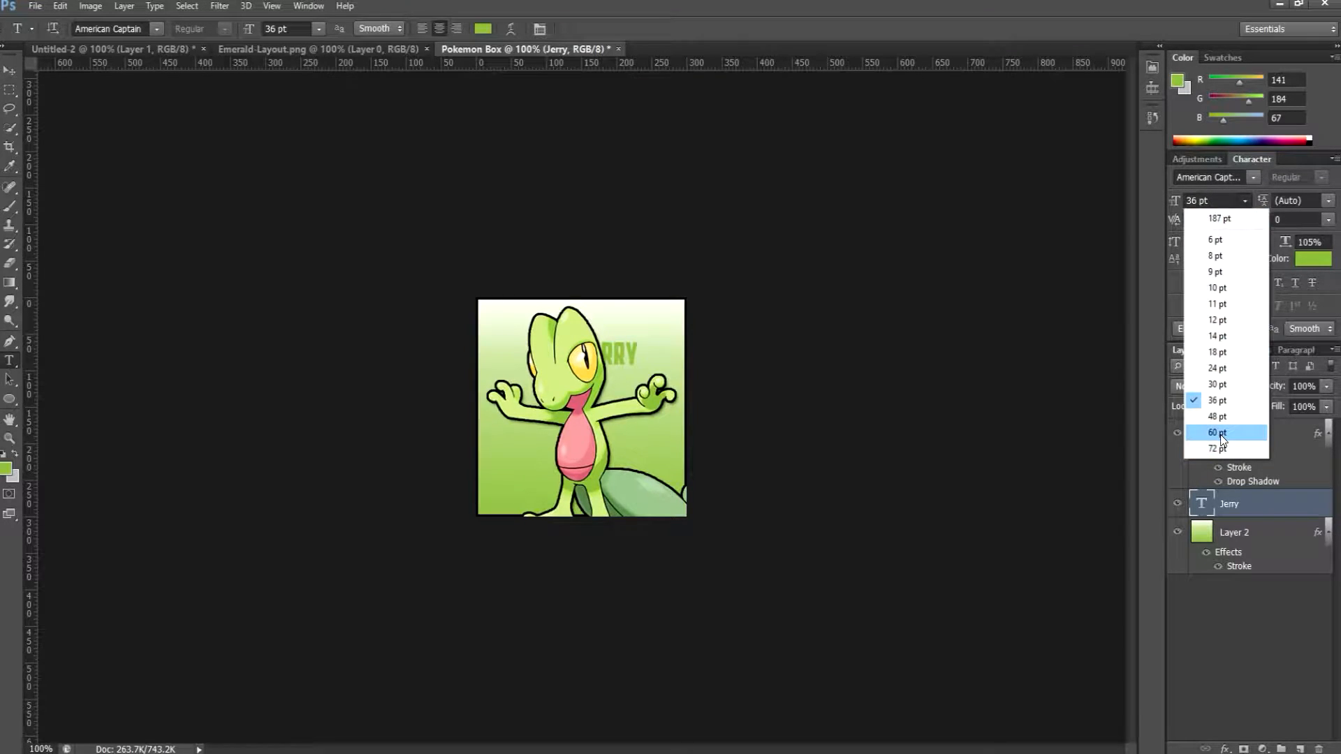
pyautogui.click(1217, 433)
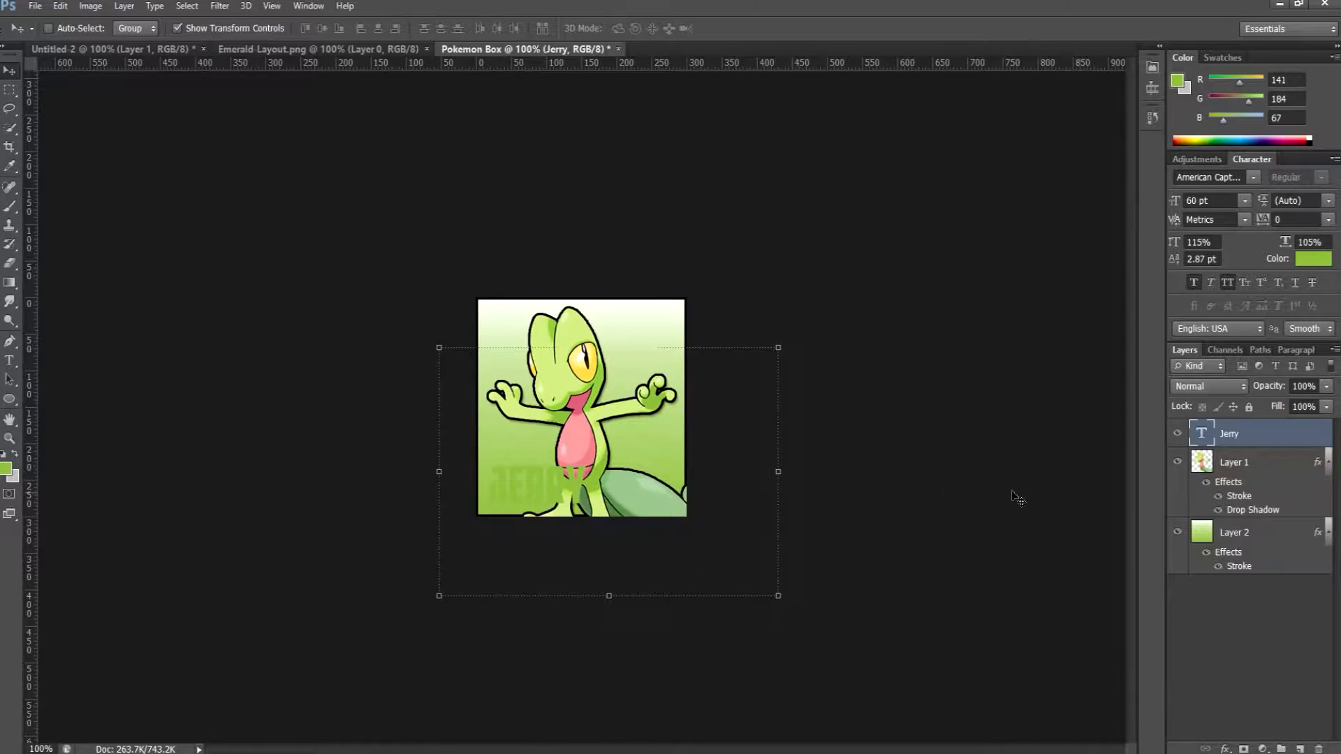
pyautogui.click(1245, 200)
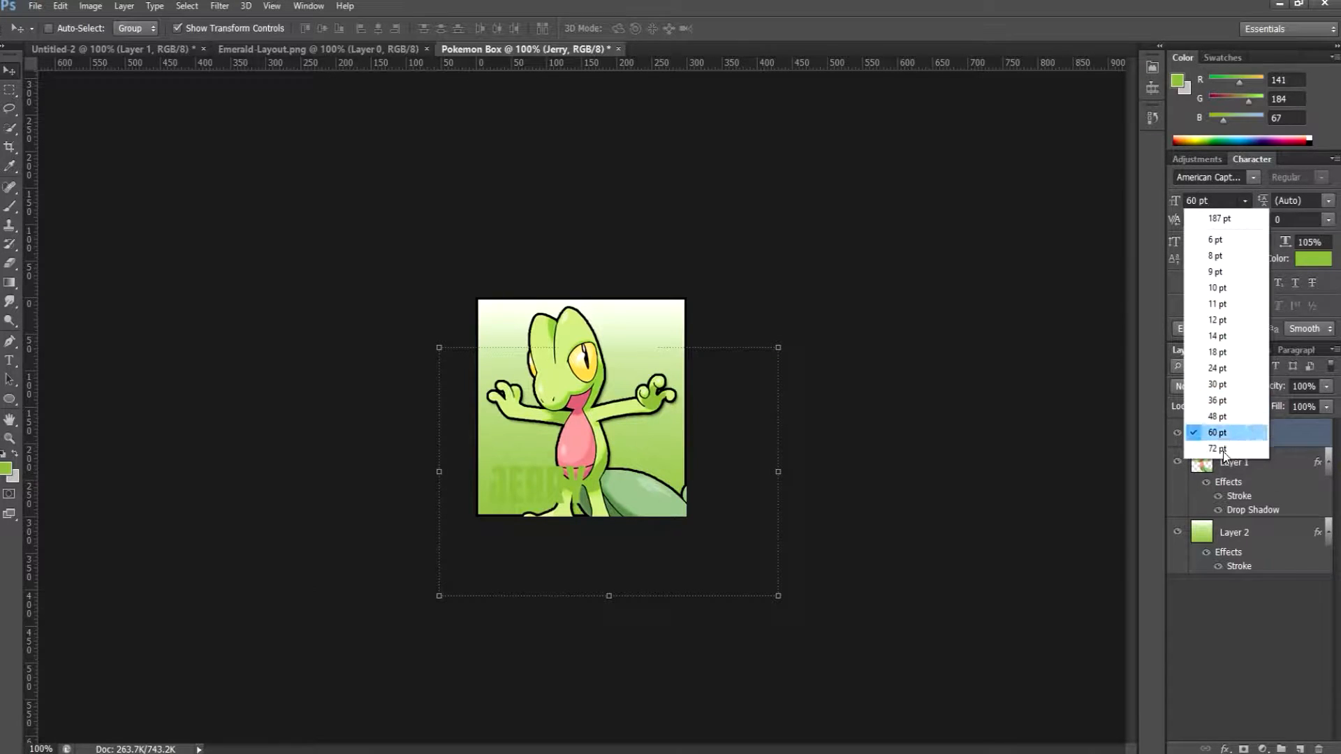
pyautogui.click(1215, 449)
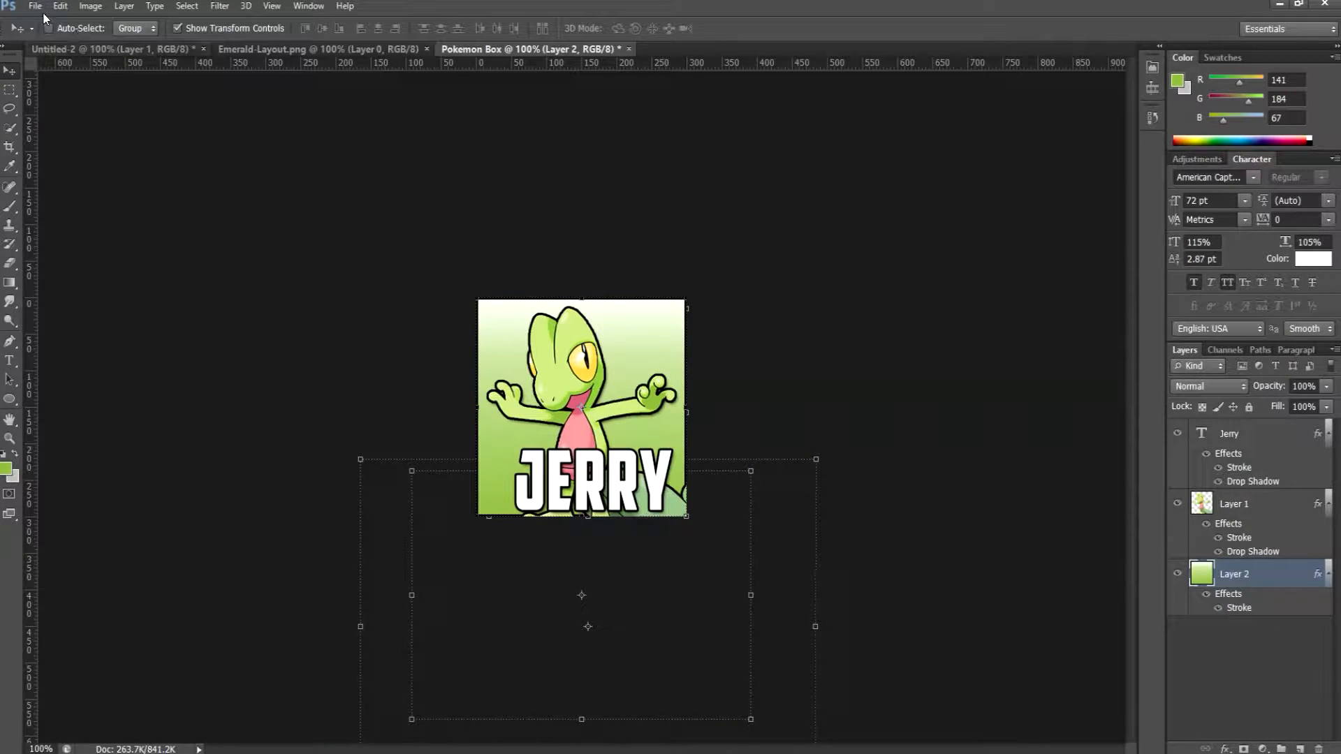
# Save the design as Pokemon Box.psd in Photoshop format
pyautogui.click(35, 6)
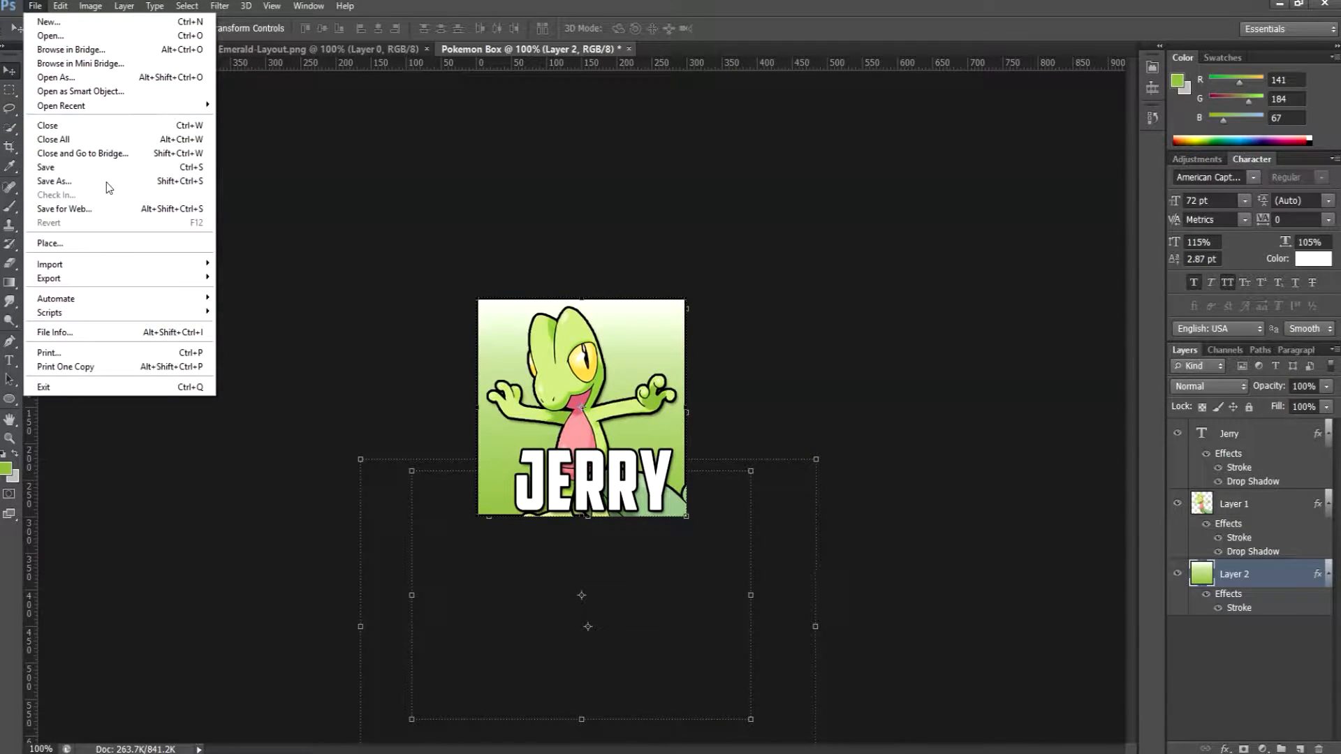
pyautogui.click(54, 181)
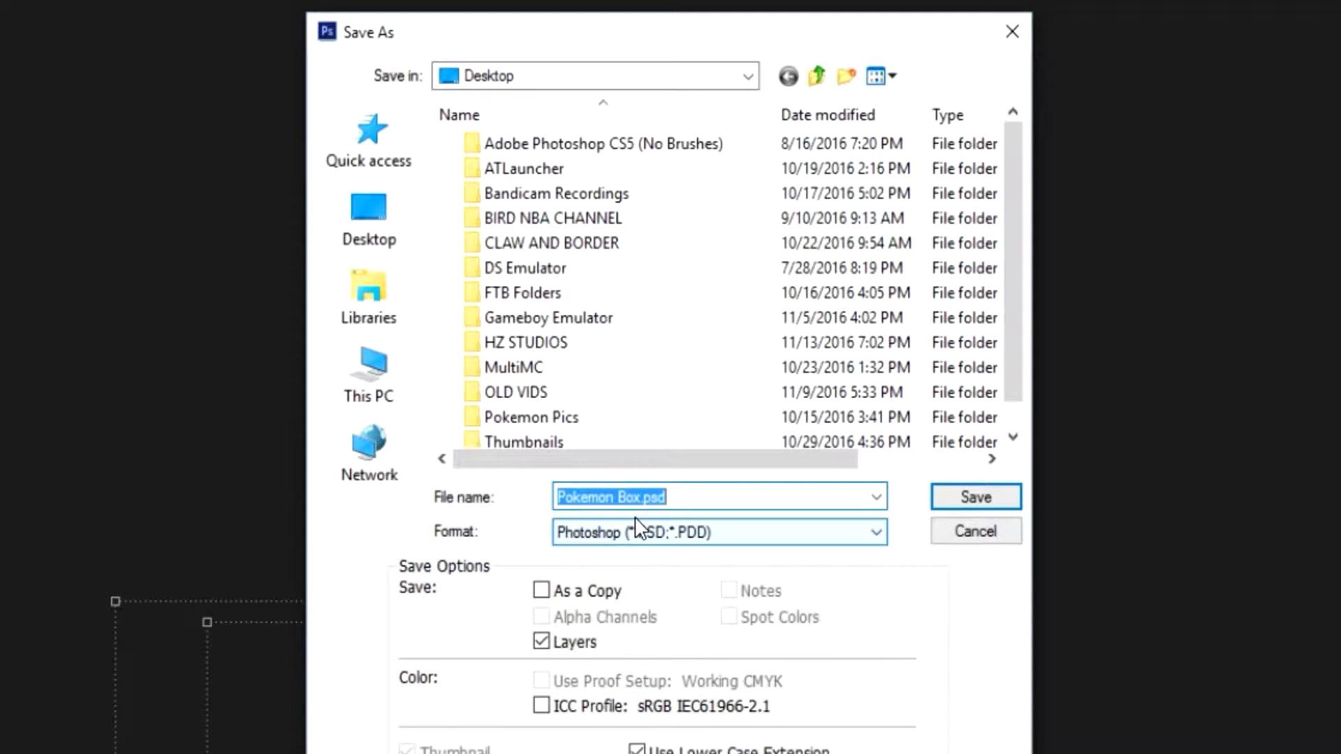
pyautogui.click(974, 497)
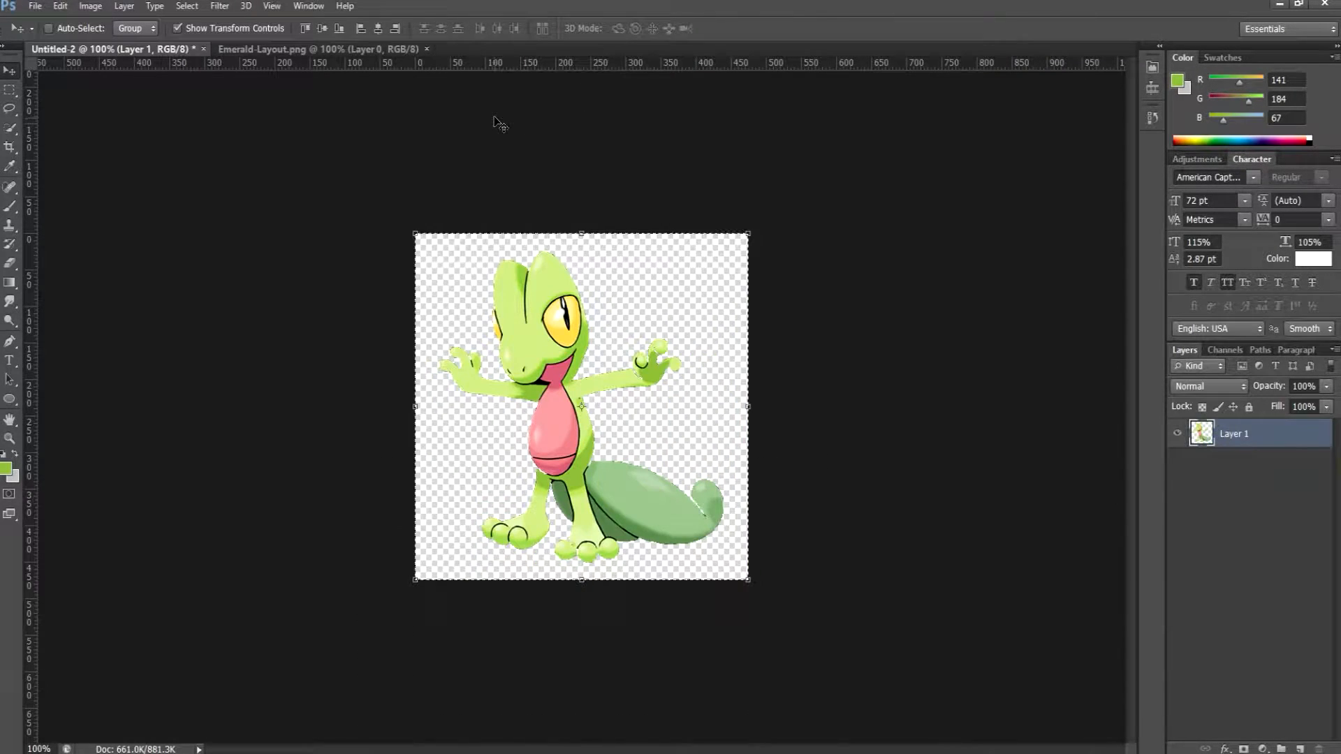
# Close Untitled-2 and reopen the saved Pokemon Box.psd
pyautogui.click(196, 49)
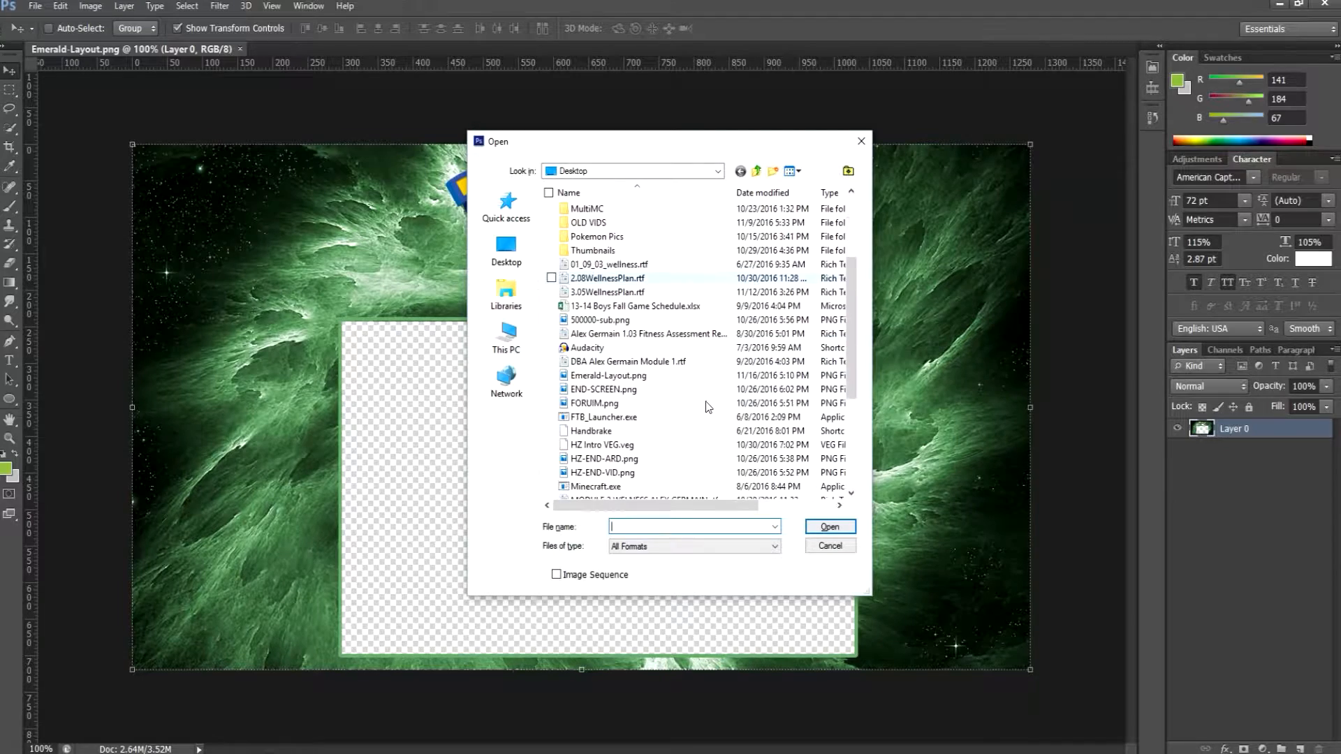
pyautogui.scroll(-3)
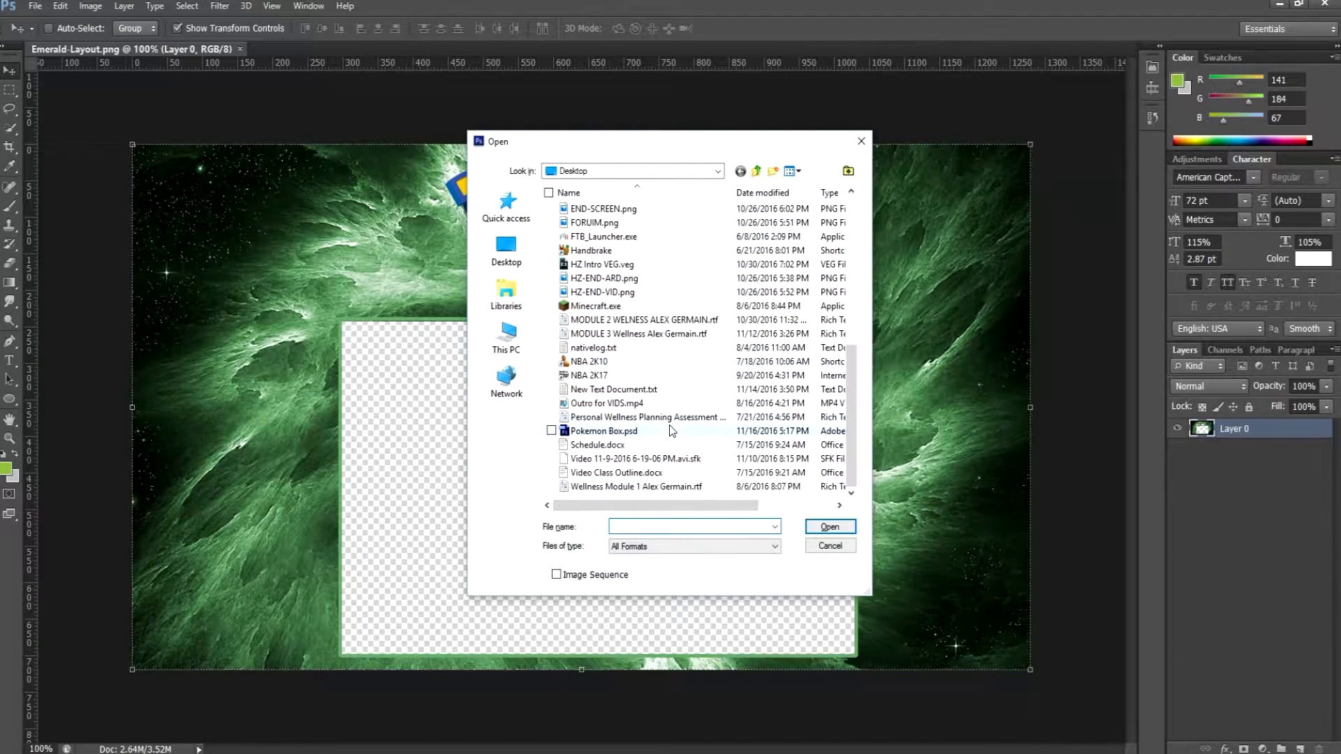
pyautogui.doubleClick(604, 430)
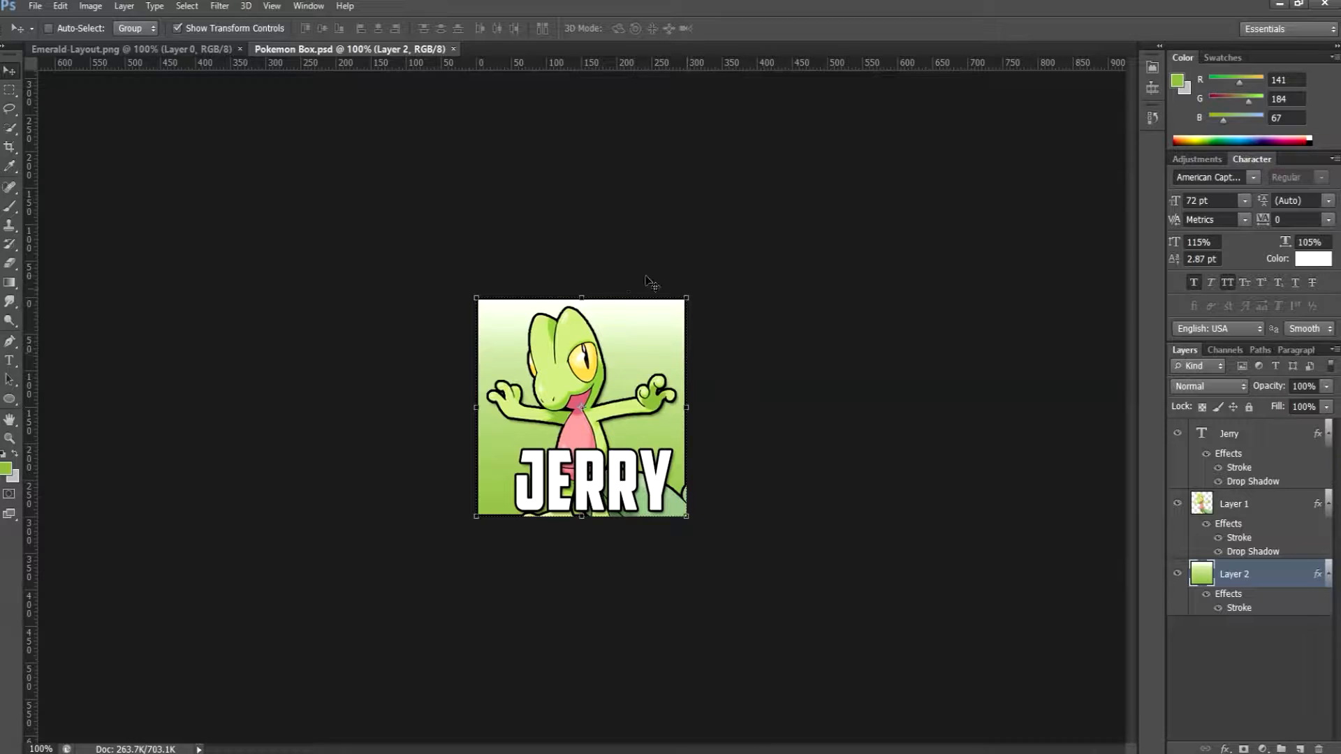
pyautogui.moveTo(630, 467)
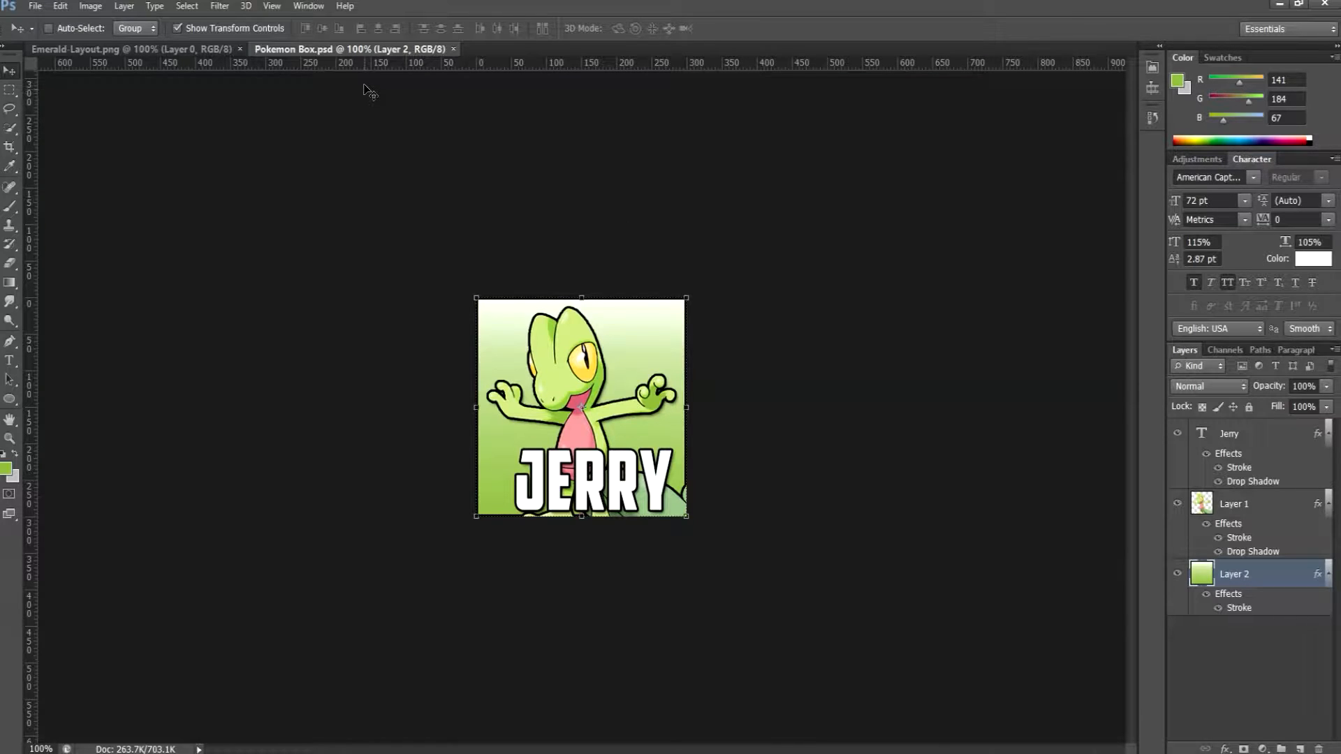
# Export the box via Save for Web as a PNG-24 named JERRY on the desktop
pyautogui.click(35, 6)
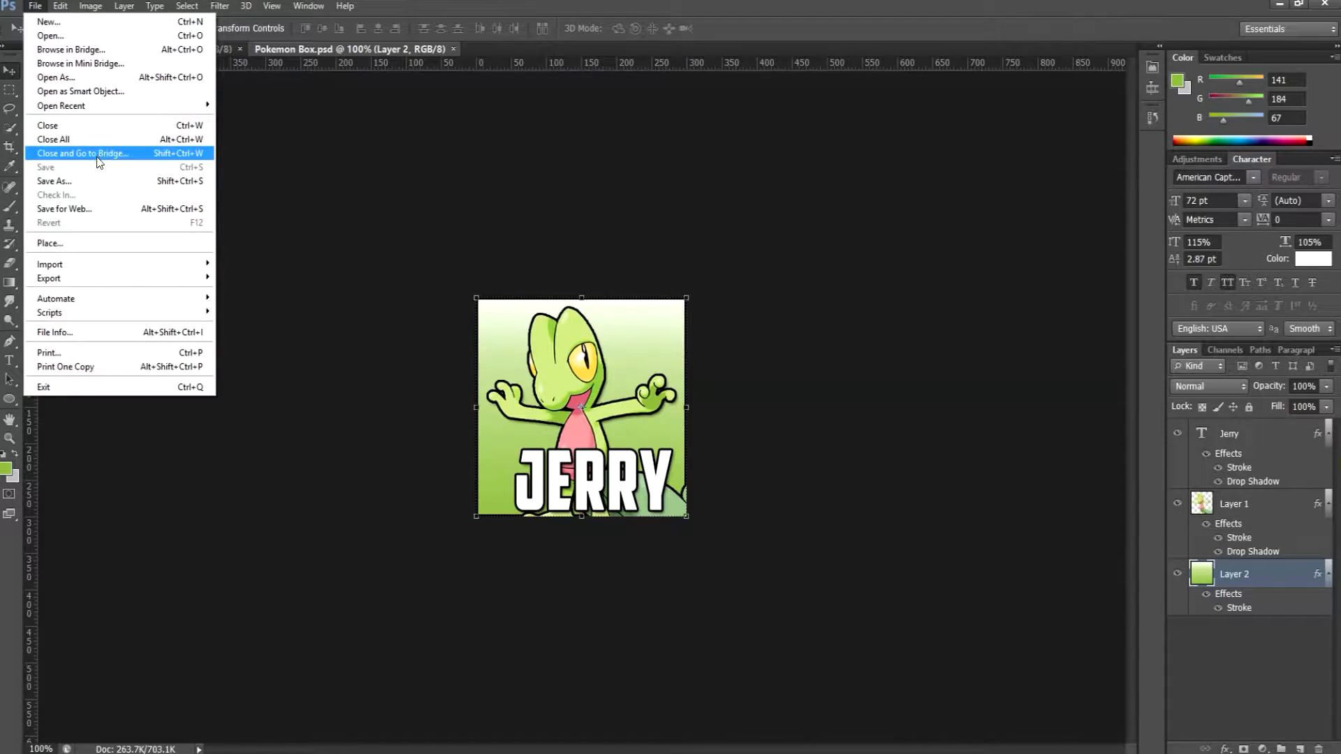
pyautogui.moveTo(101, 208)
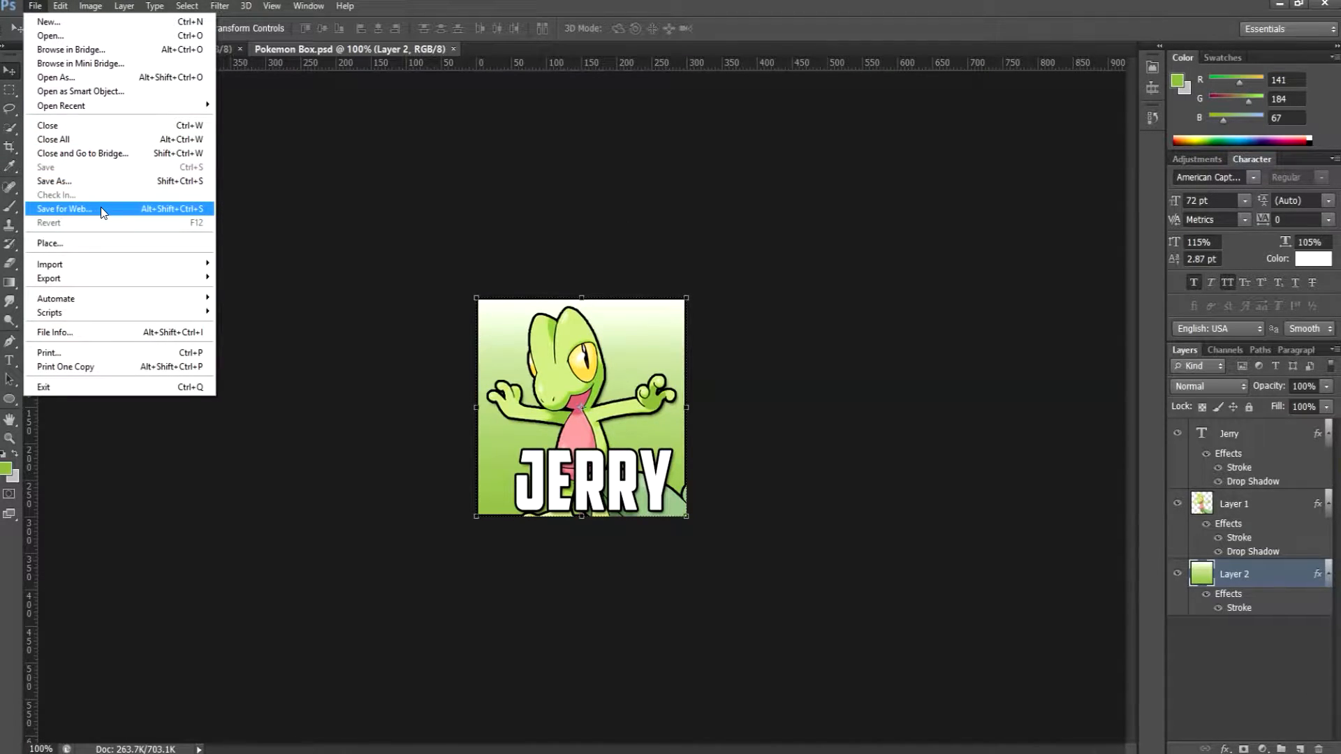
pyautogui.click(63, 208)
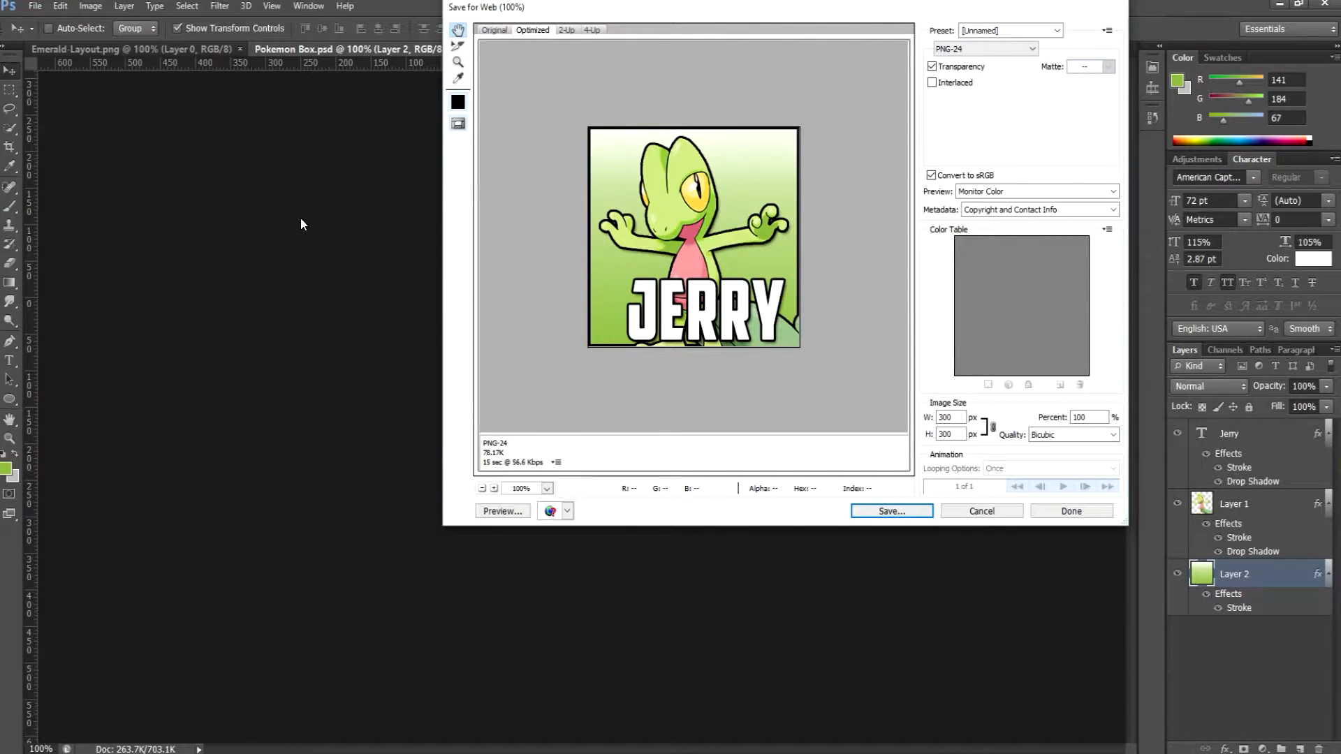
pyautogui.click(890, 512)
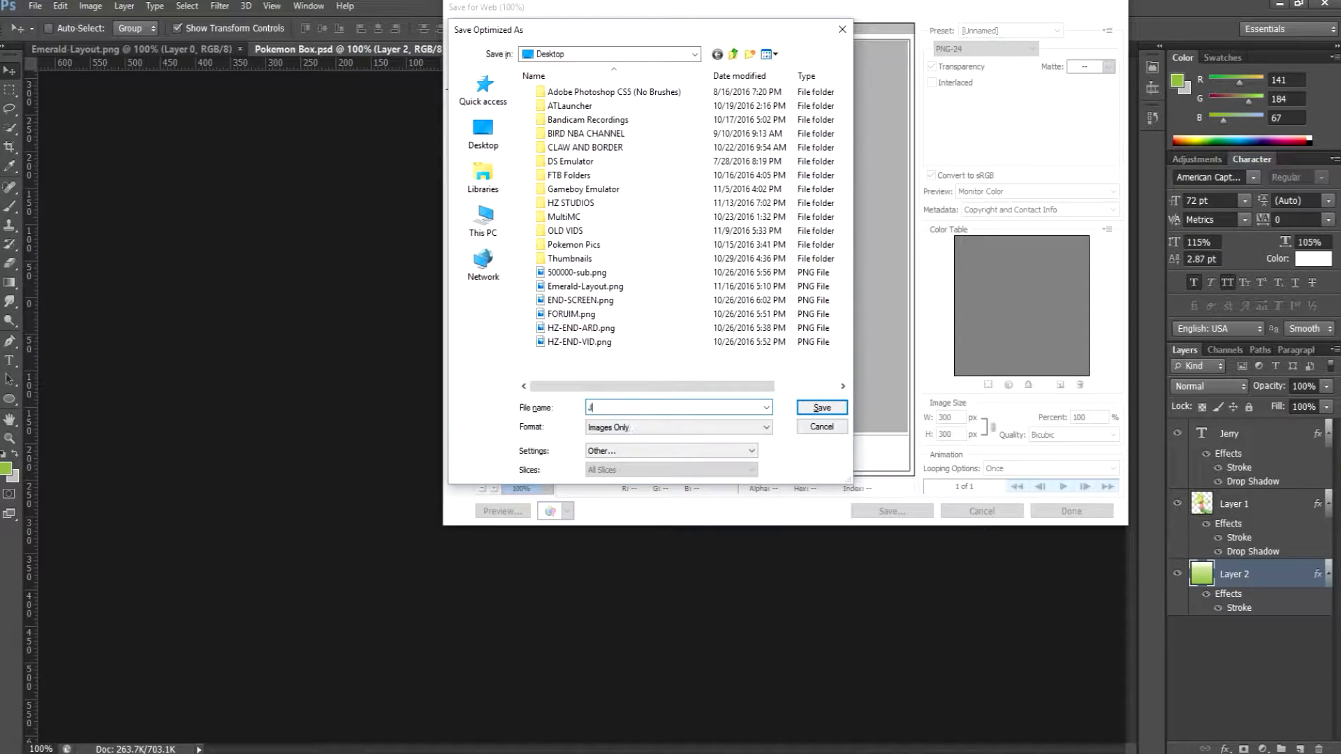
pyautogui.click(820, 427)
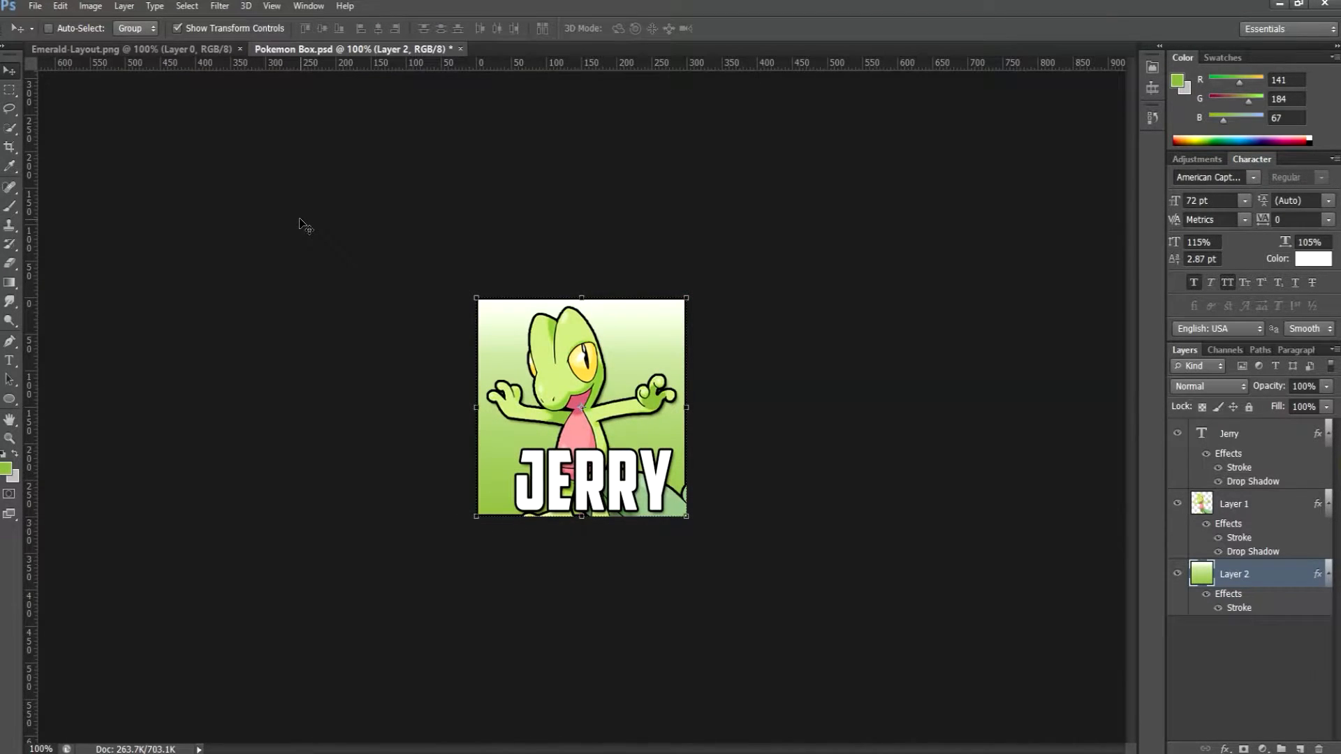
# Bring the exported JERRY.png into the Emerald-Layout.png document
pyautogui.click(77, 49)
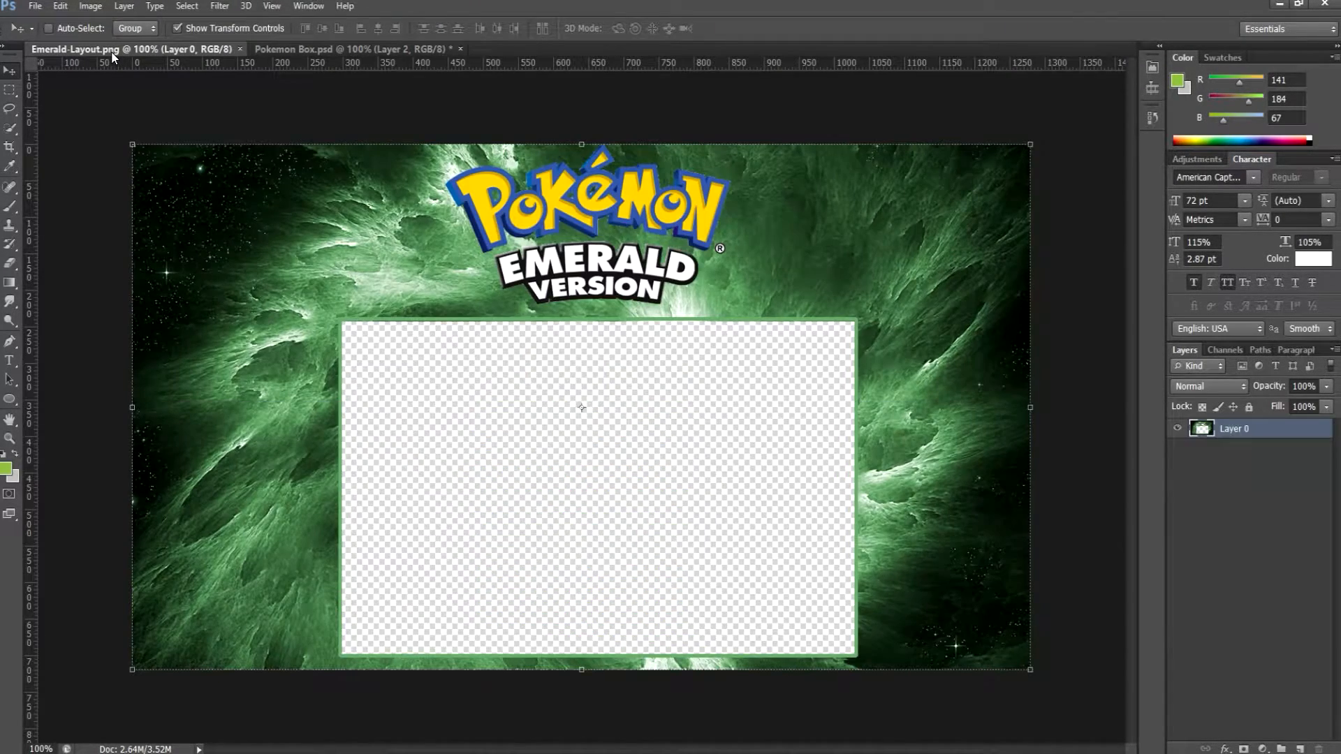
pyautogui.click(35, 6)
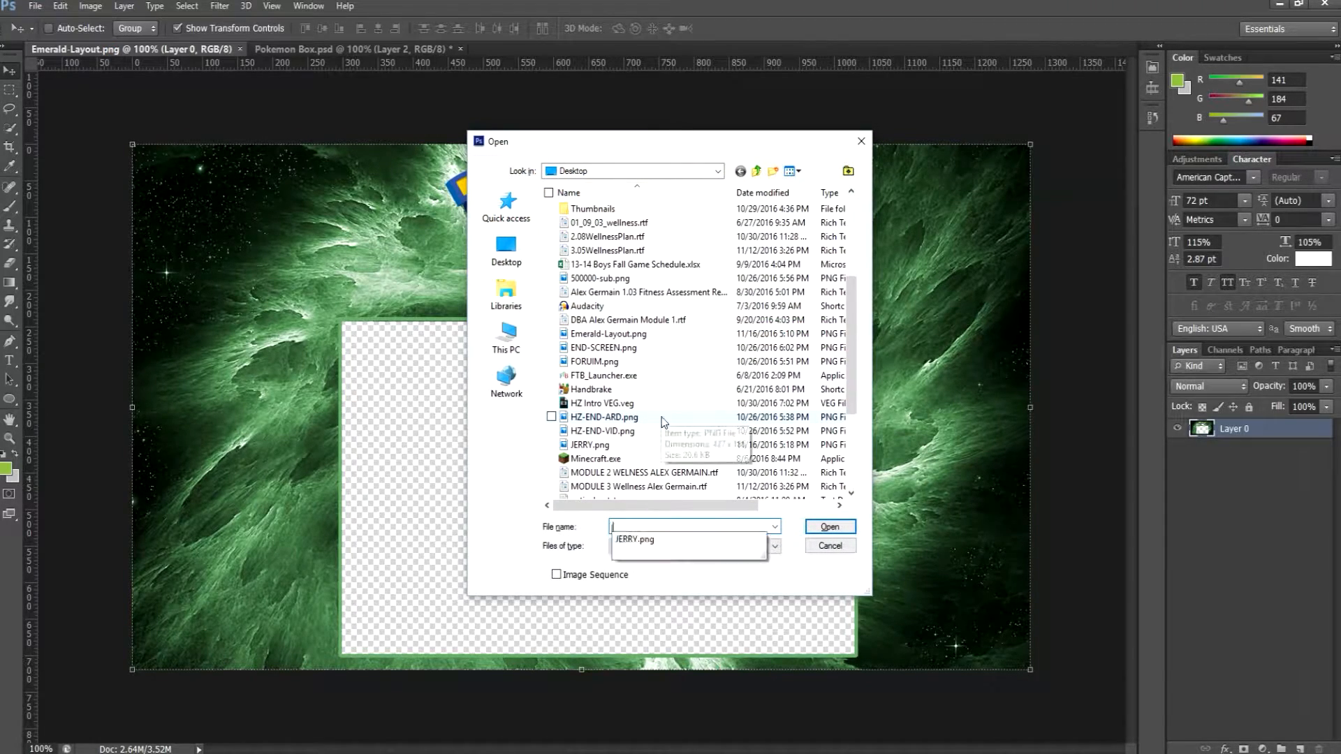
pyautogui.click(829, 527)
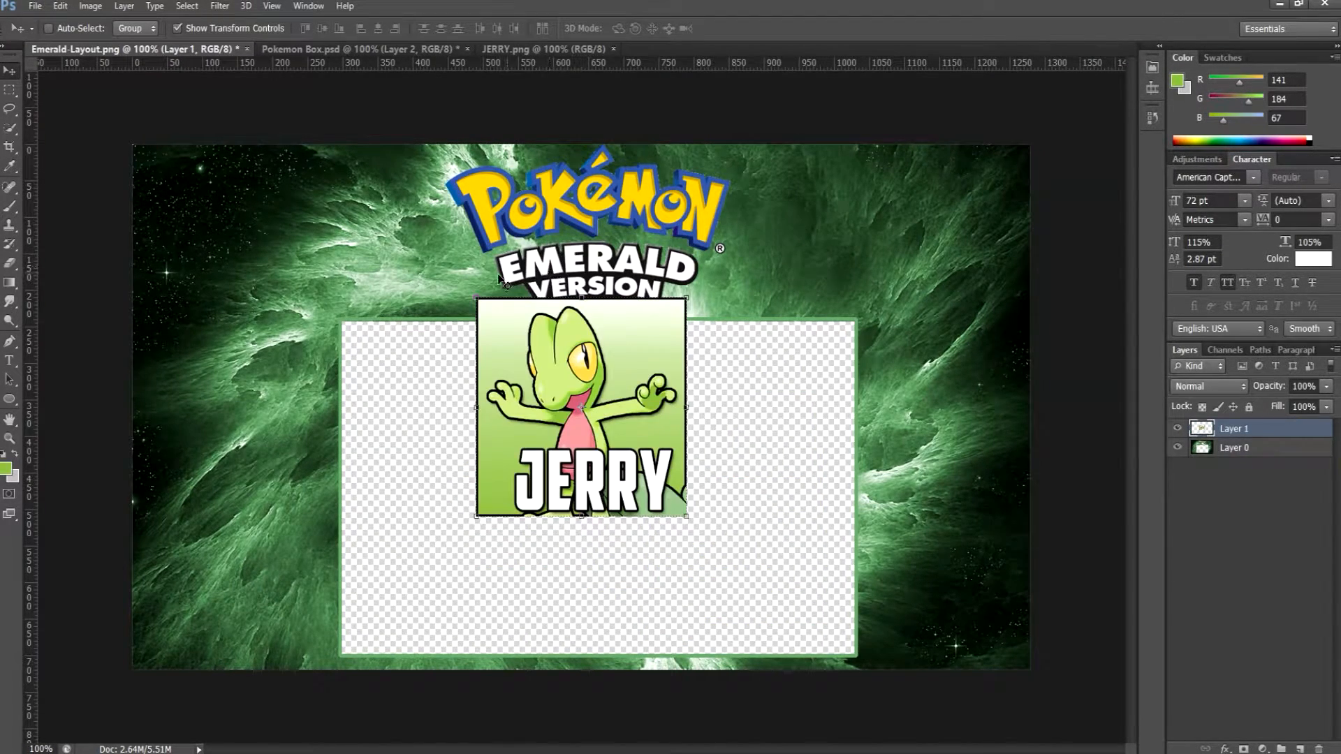
# Shrink the JERRY box to about 80% and move it to the top-left corner
pyautogui.moveTo(685, 517); pyautogui.dragTo(685, 521)
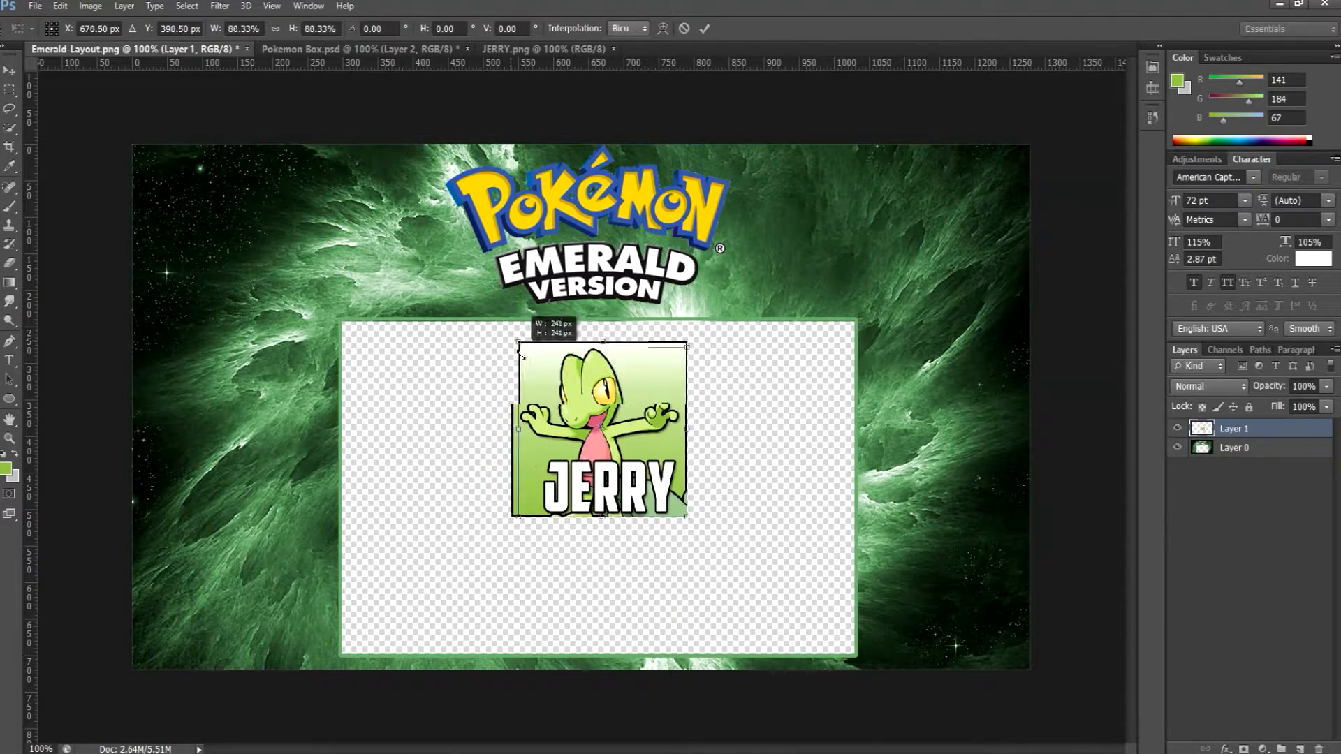
pyautogui.moveTo(599, 431); pyautogui.dragTo(257, 274)
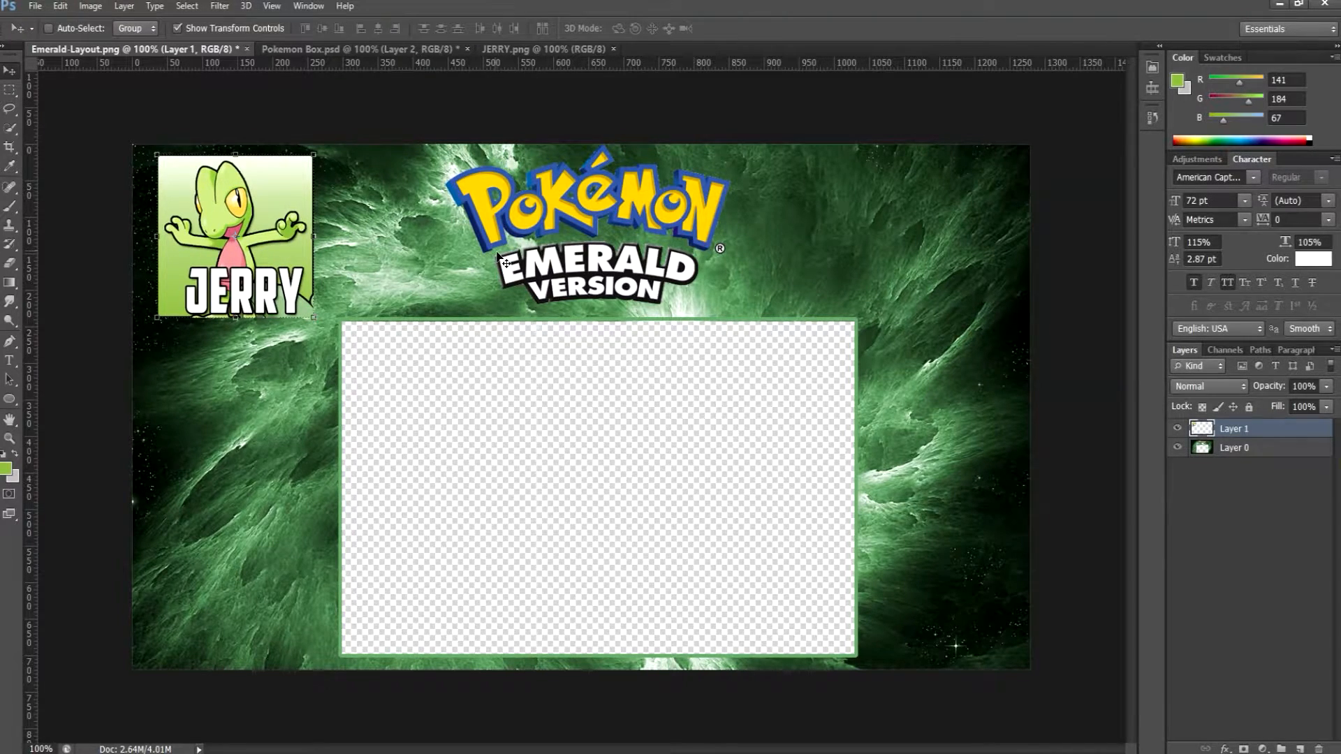
# Duplicate the JERRY box layer twice to stack three boxes down the left side
pyautogui.rightClick(1234, 429)
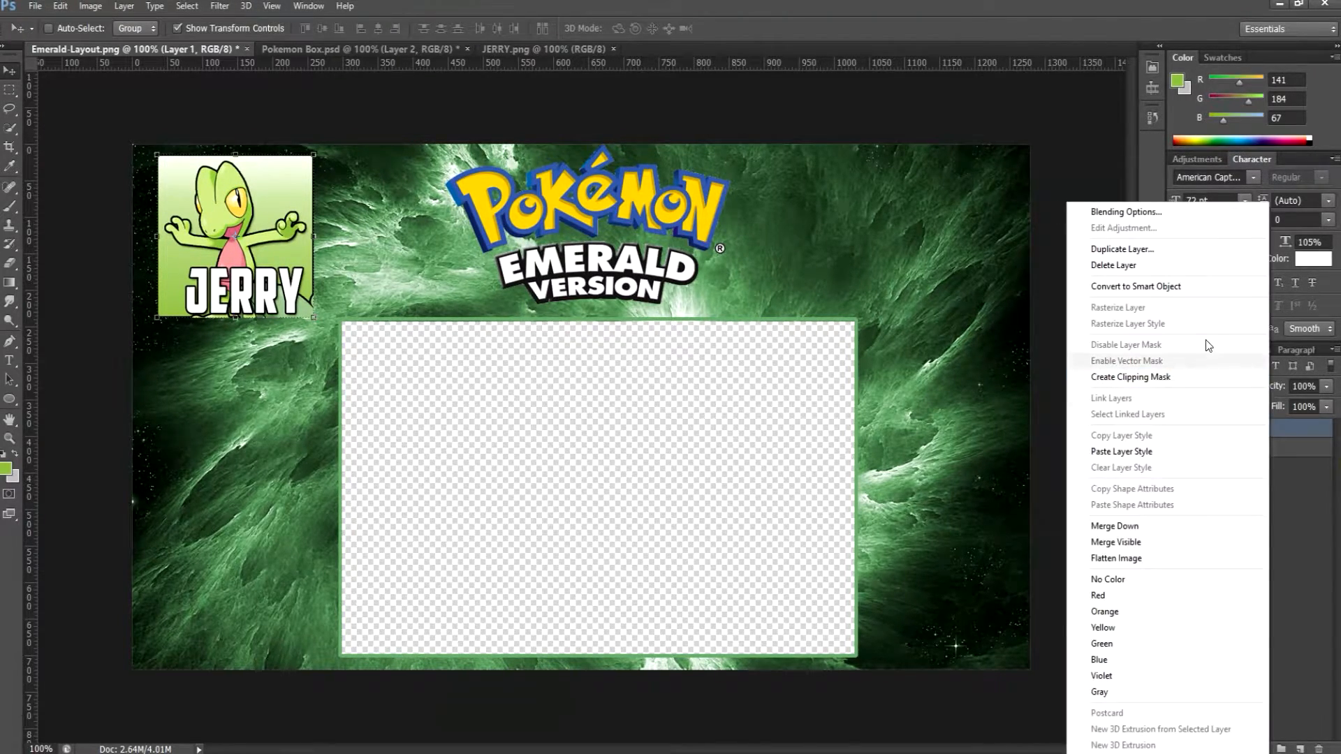
pyautogui.click(1122, 248)
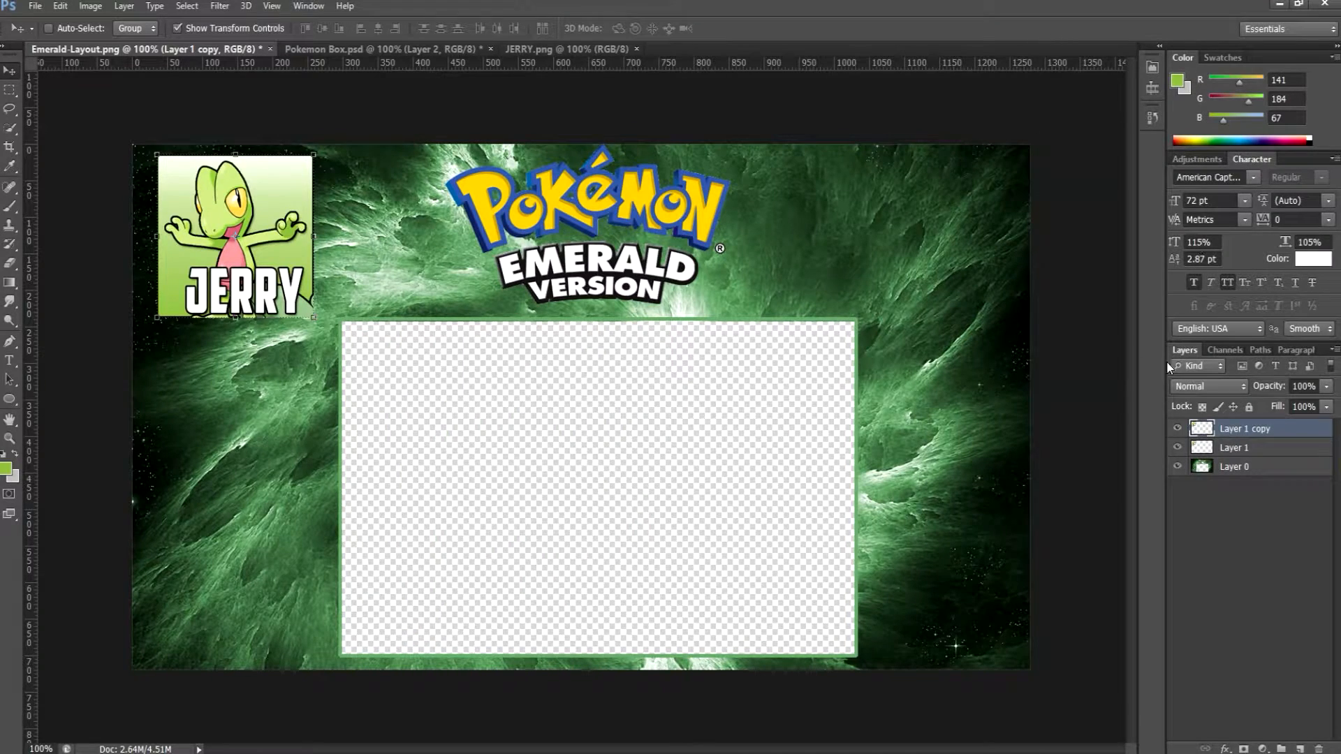
pyautogui.click(1234, 447)
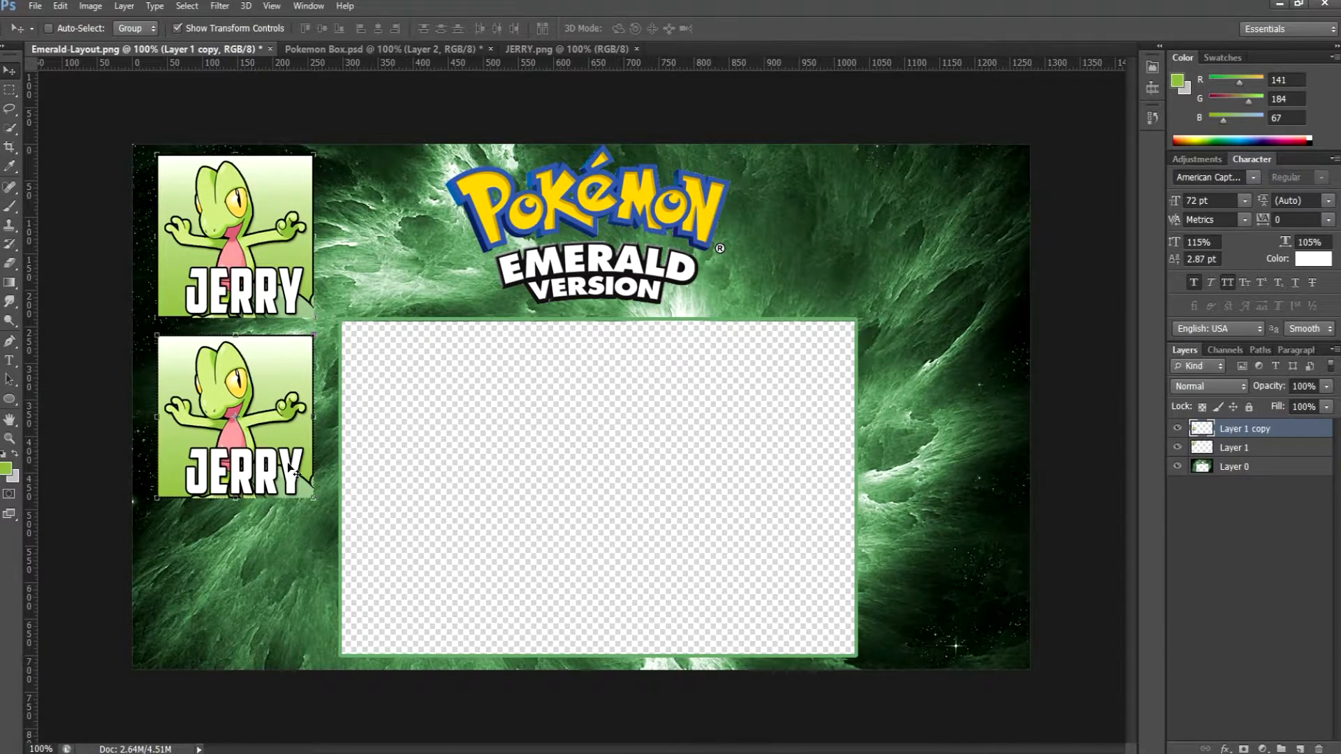
pyautogui.rightClick(1244, 427)
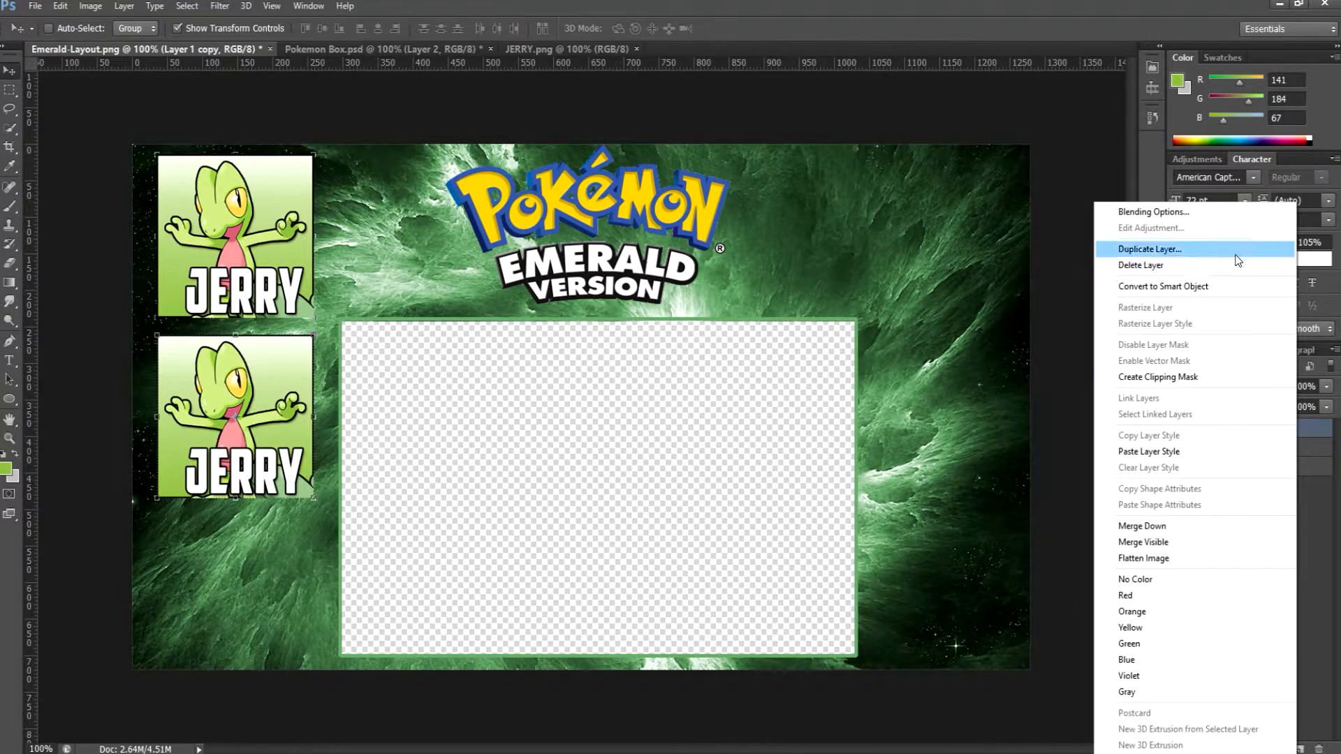
pyautogui.click(1150, 249)
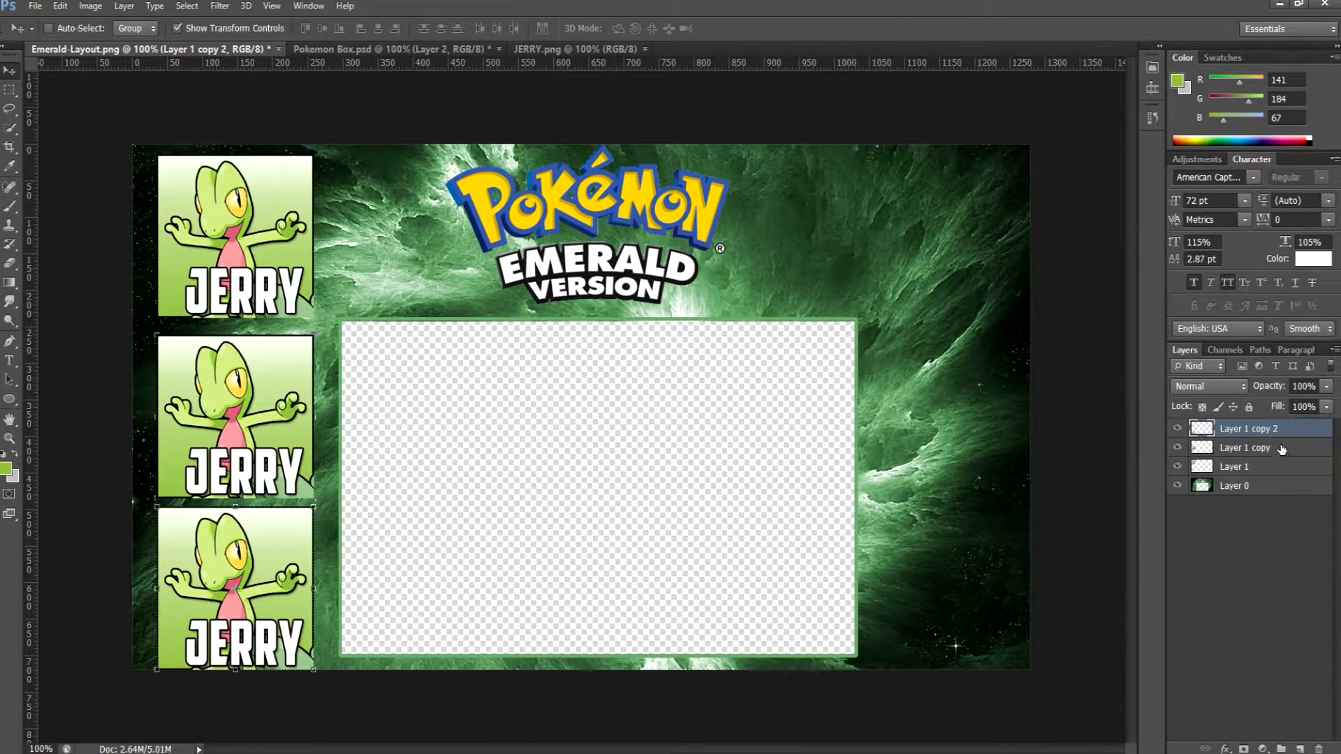
# Duplicate three more JERRY boxes and move them to the right edge
pyautogui.rightClick(1249, 447)
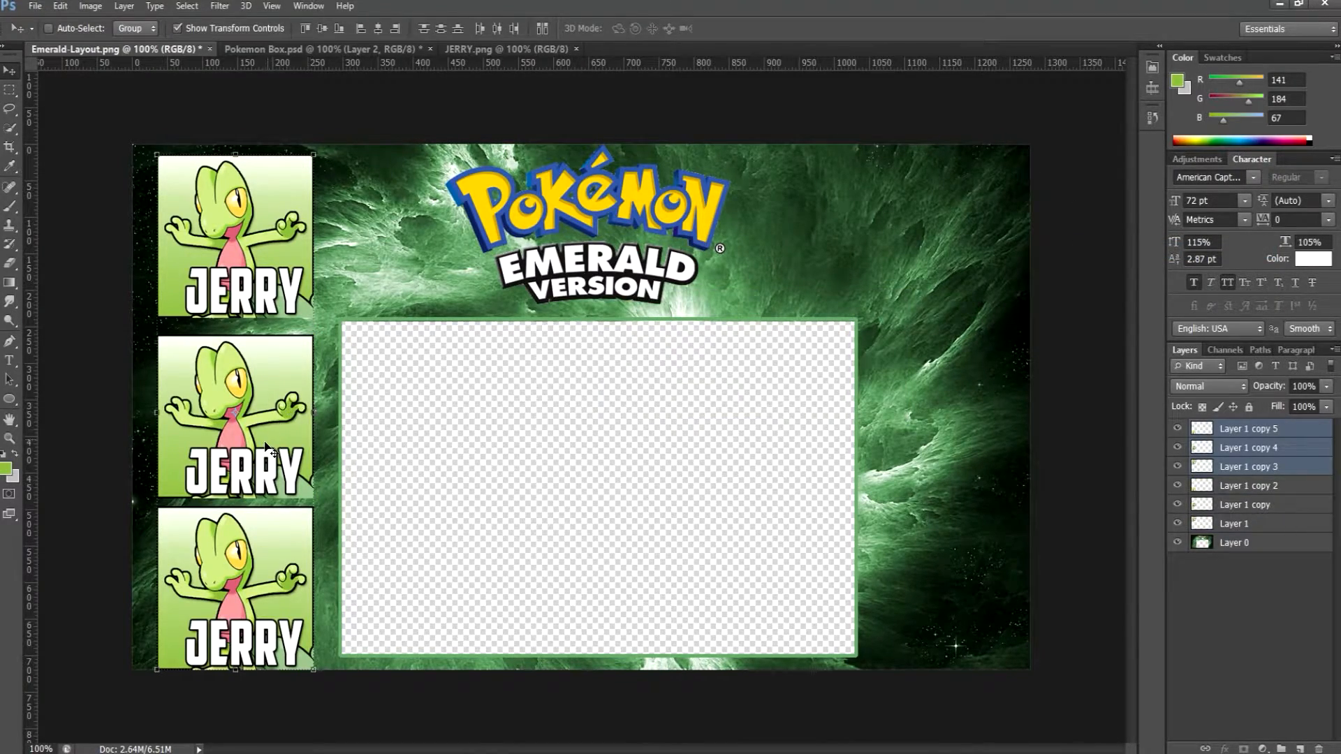
pyautogui.moveTo(234, 416); pyautogui.dragTo(941, 416)
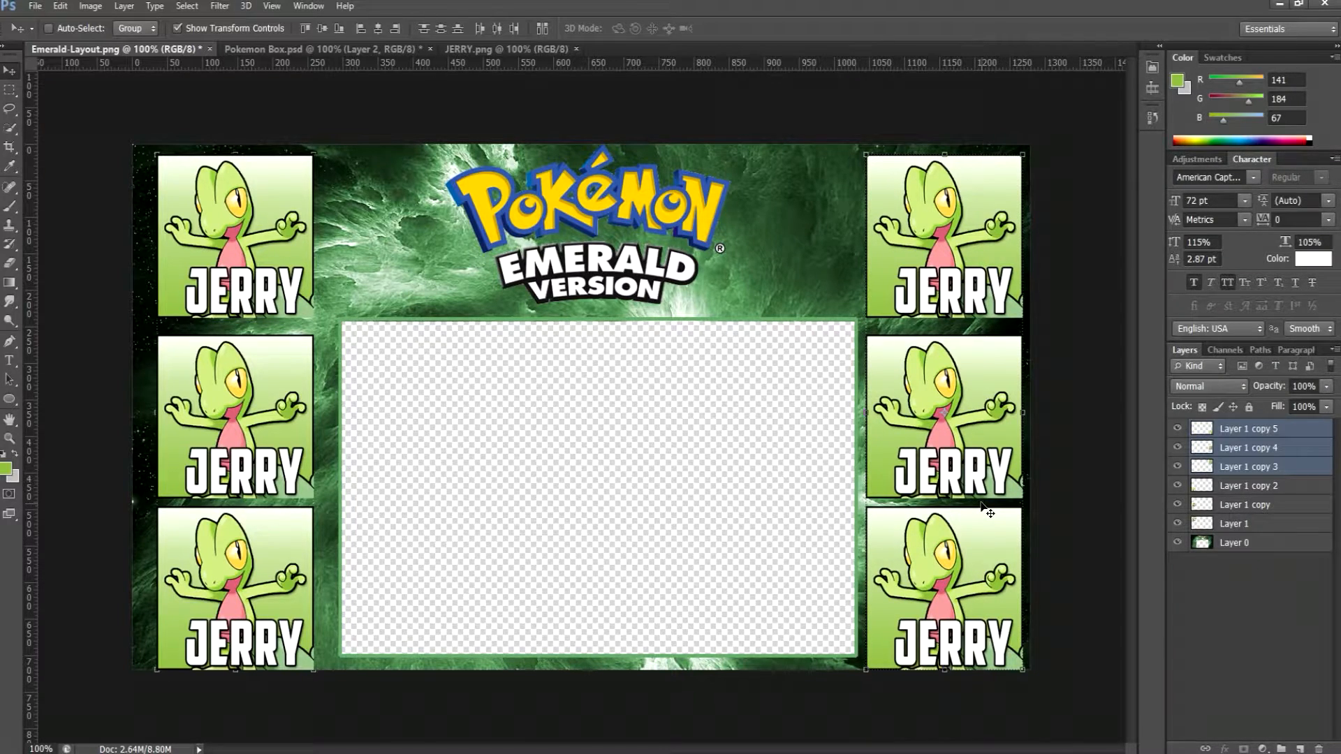
pyautogui.moveTo(830, 407)
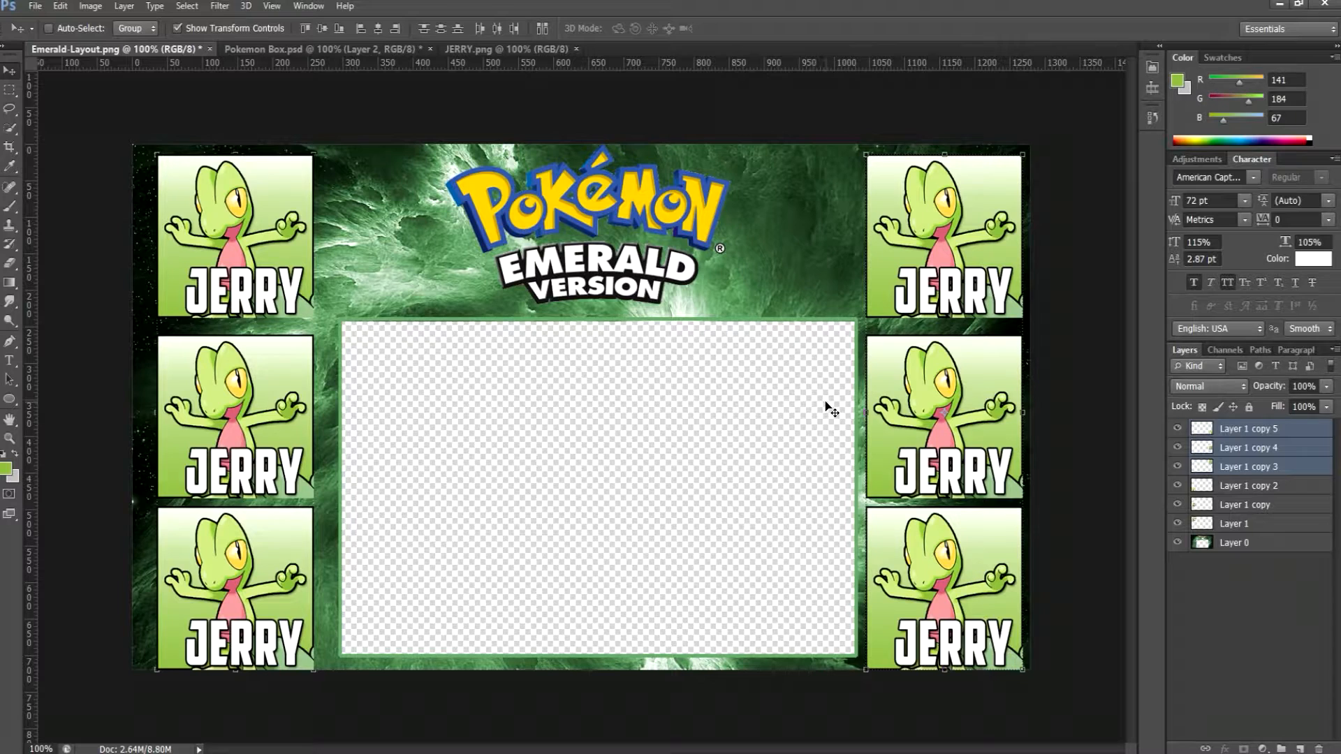
pyautogui.moveTo(584, 230)
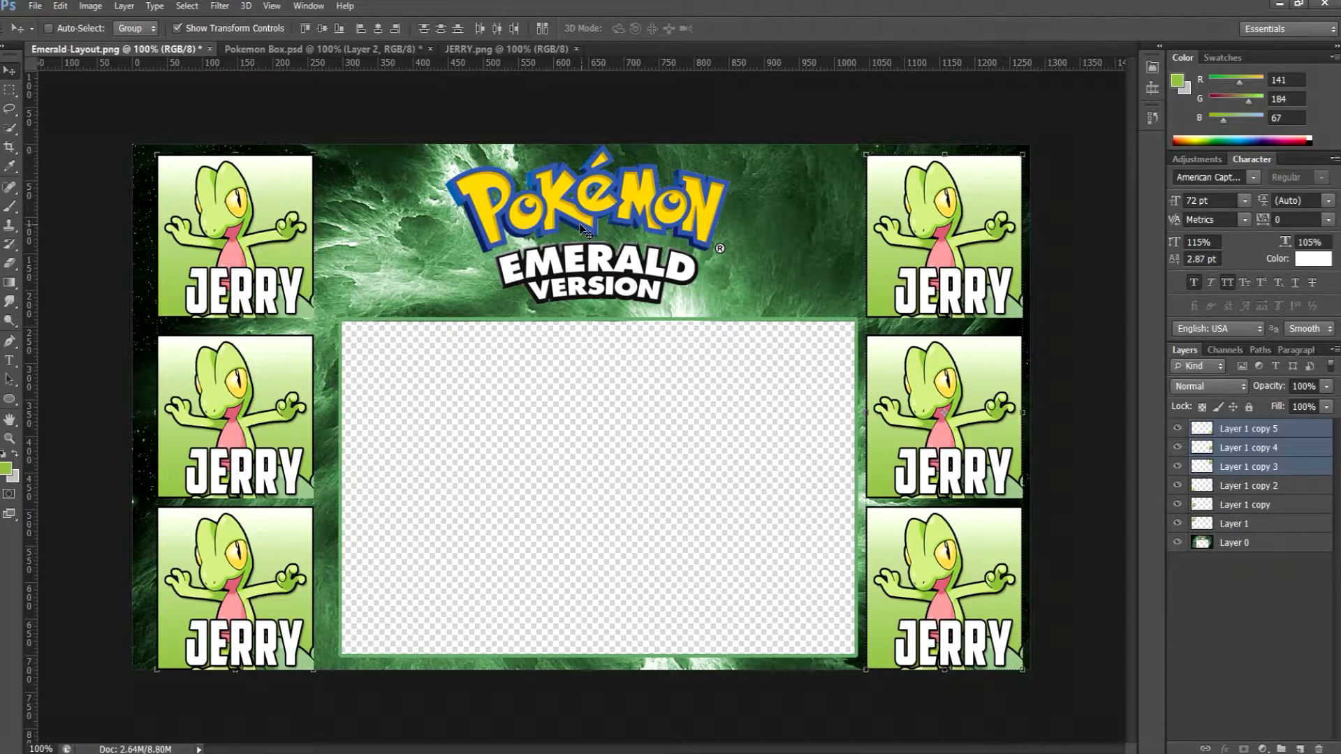
pyautogui.moveTo(586, 223)
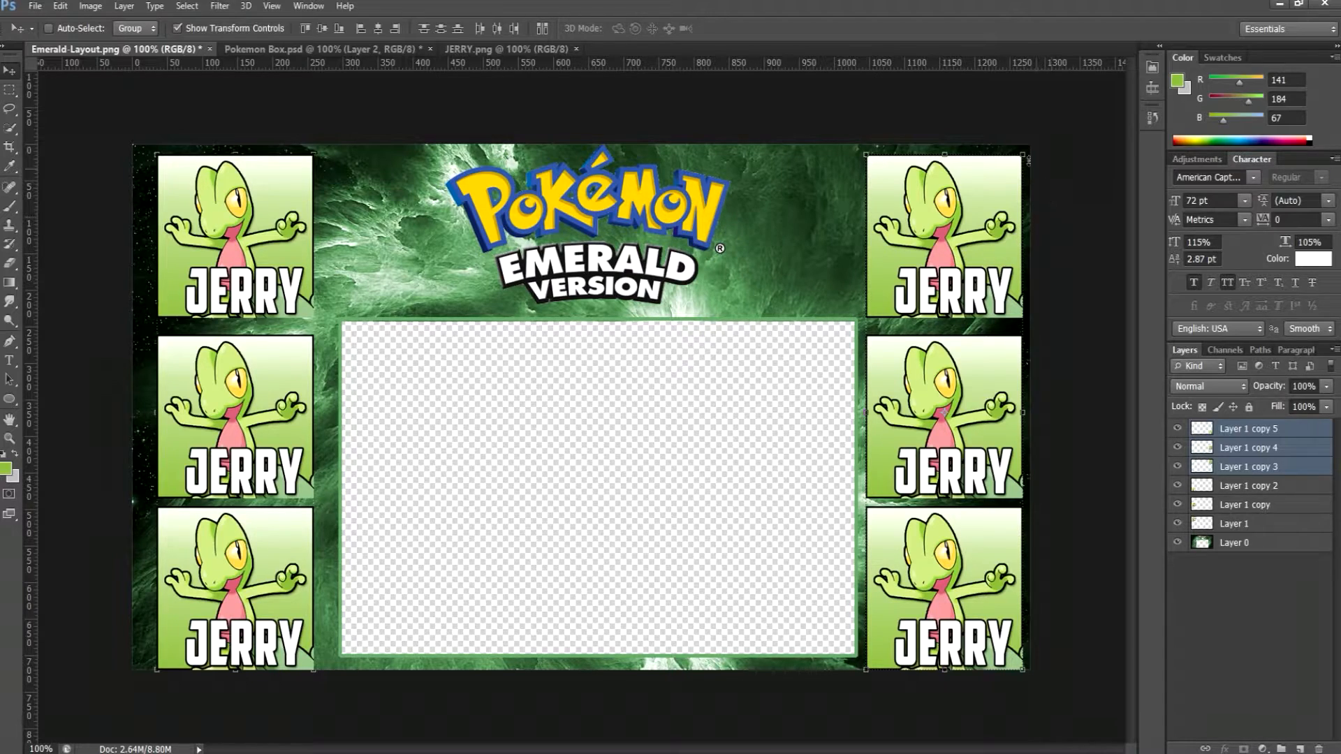
pyautogui.moveTo(1098, 81)
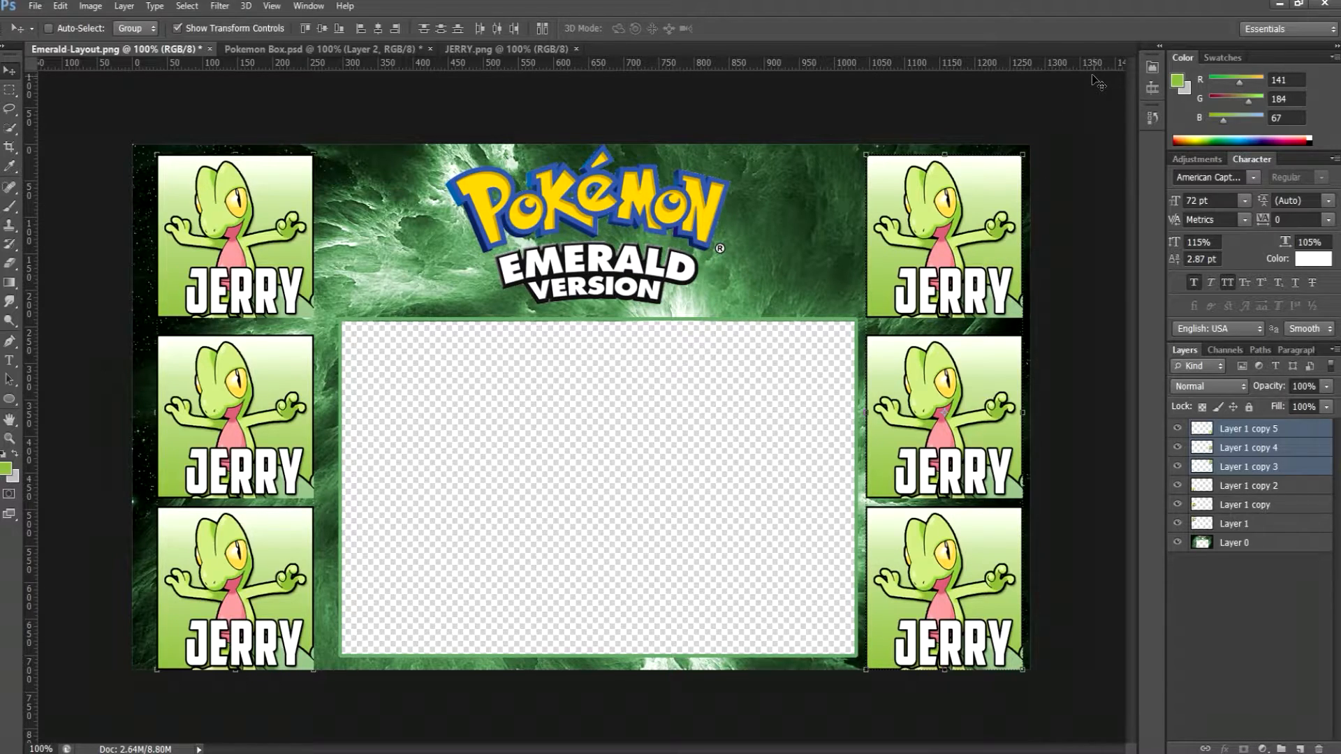
pyautogui.moveTo(1048, 137)
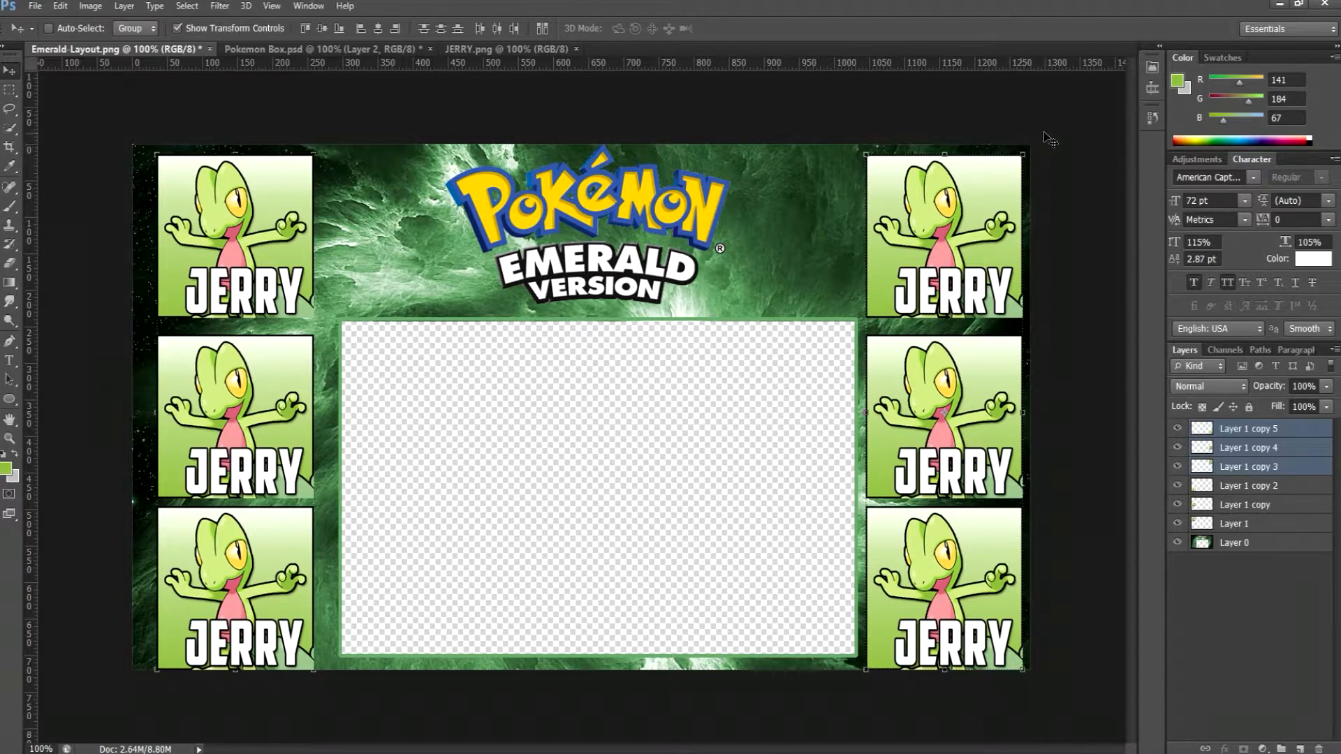